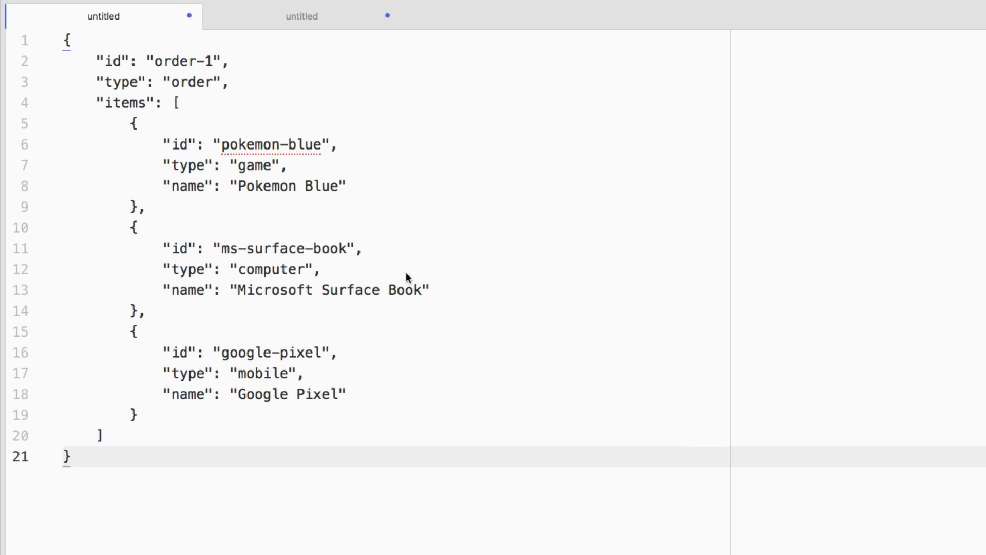
- Compare the order-1 and order-2 JSON drafts in Atom, then bring up Couchbase Data Buckets
click(302, 16)
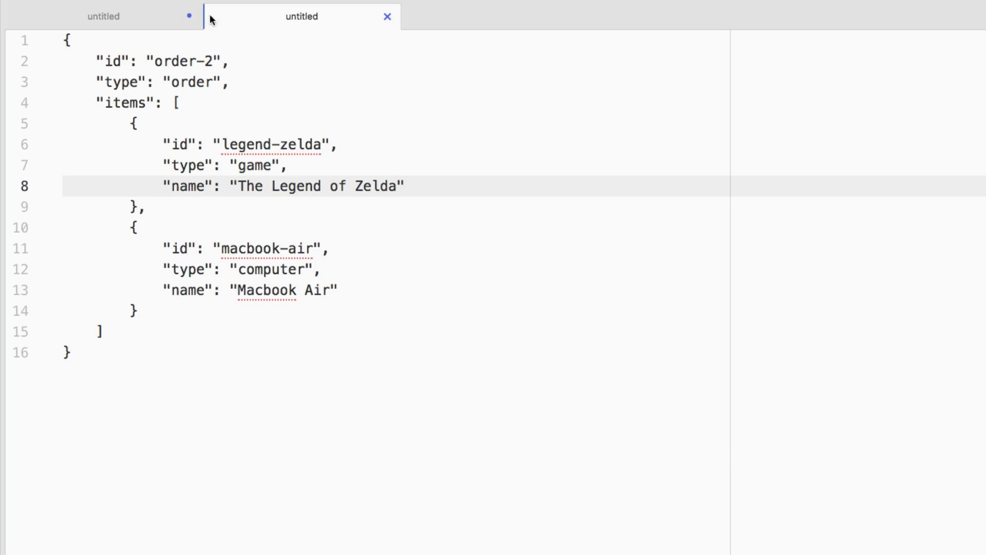
click(103, 16)
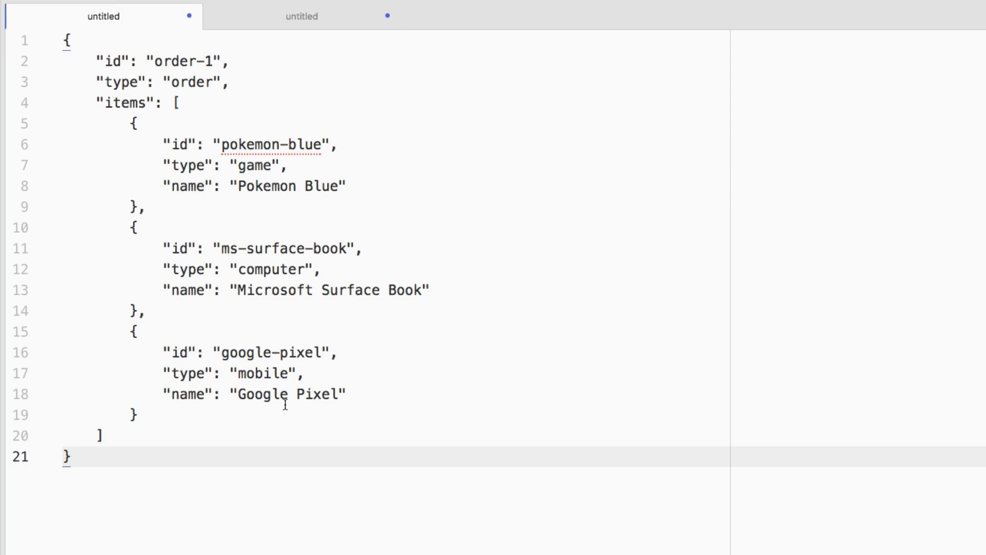
click(72, 456)
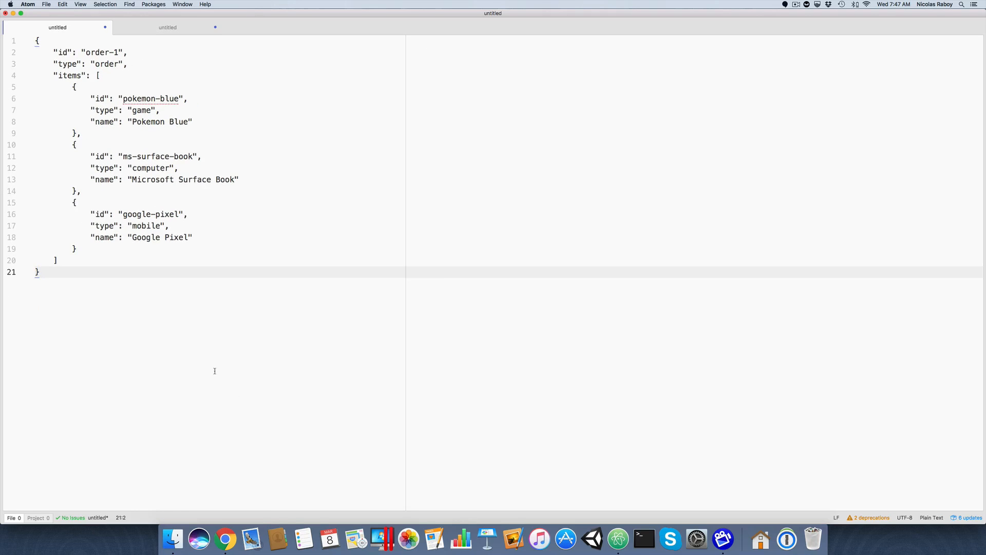
click(37, 272)
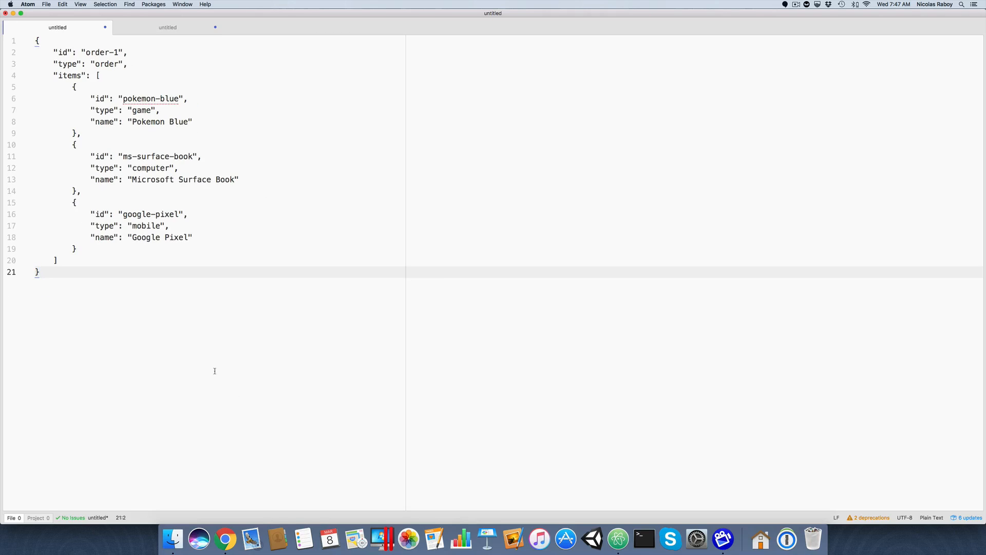
click(38, 271)
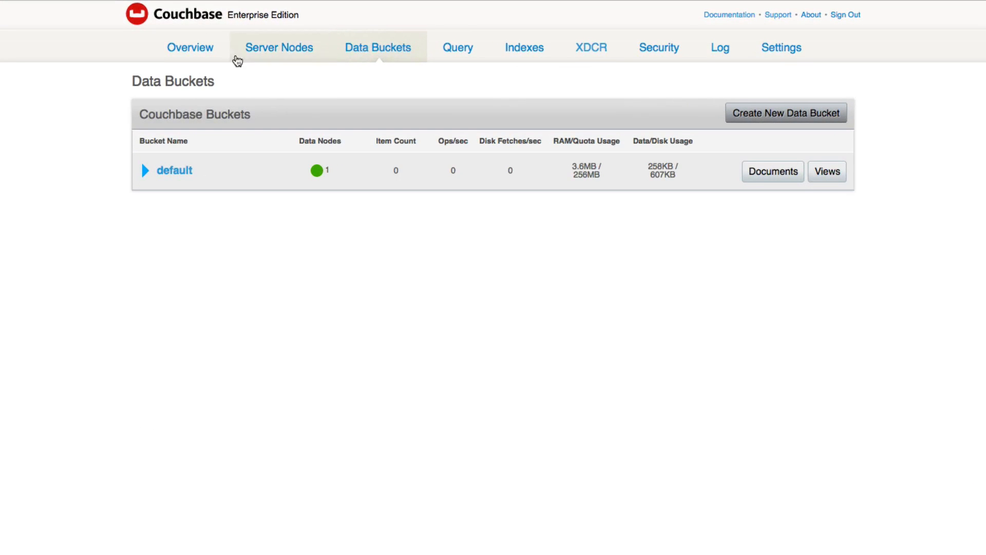
mouse_move(168, 210)
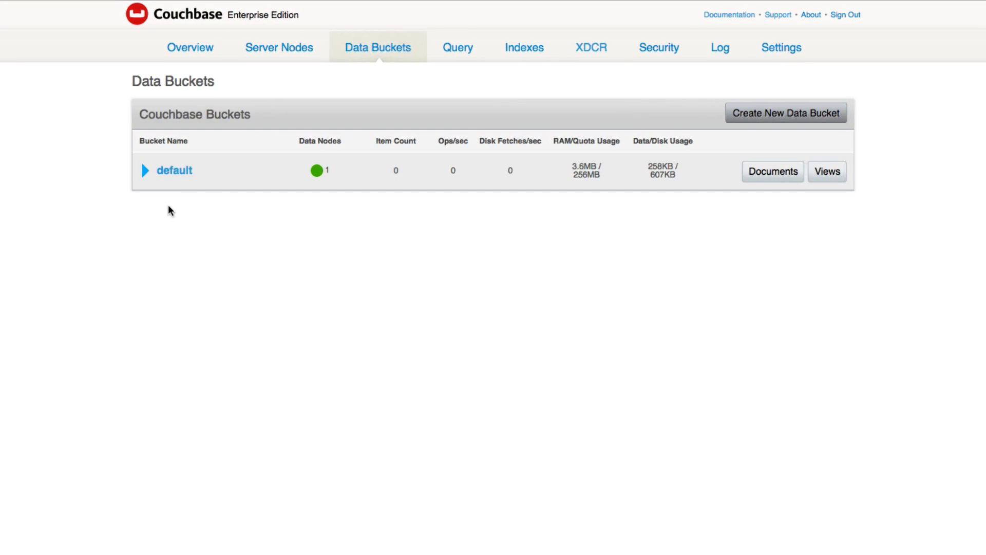
mouse_move(274, 255)
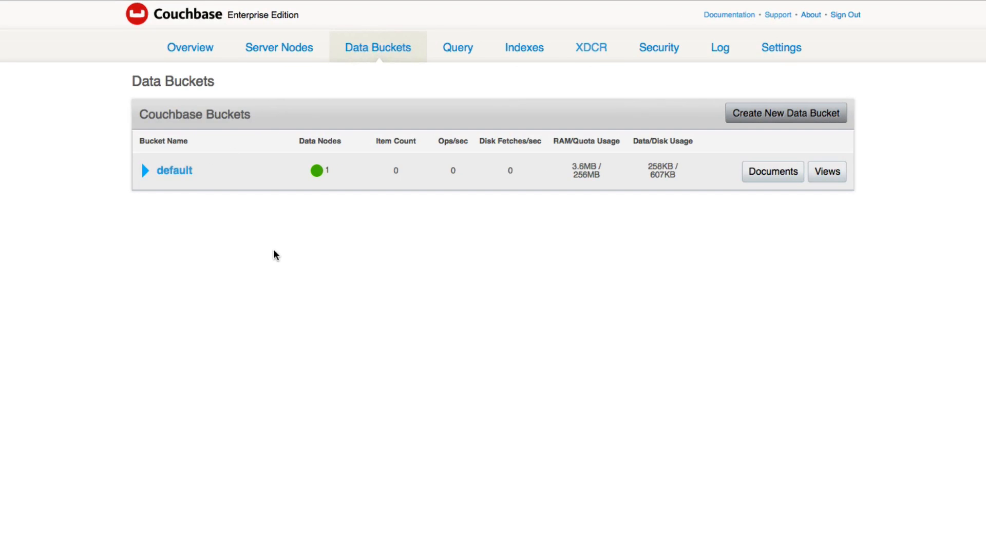
mouse_move(322, 267)
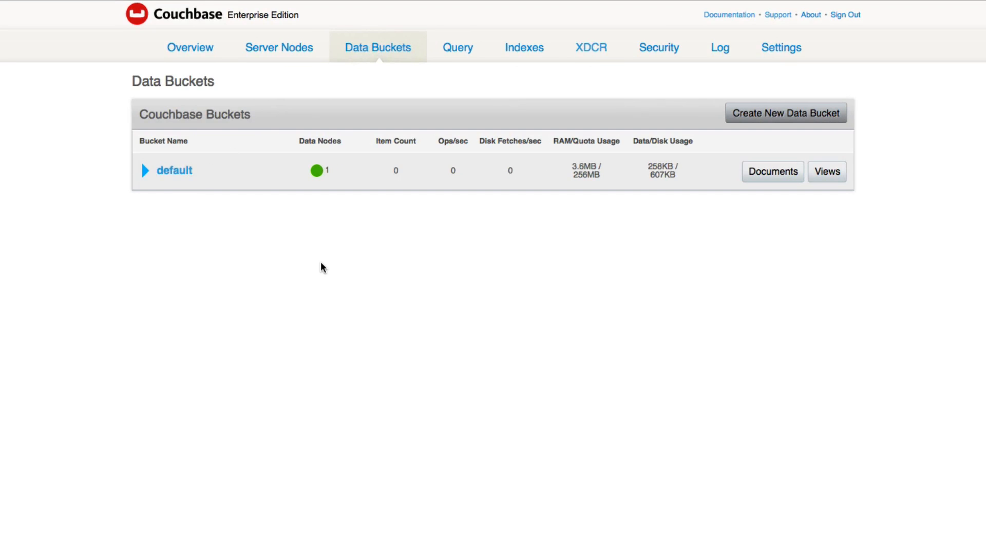
mouse_move(502, 201)
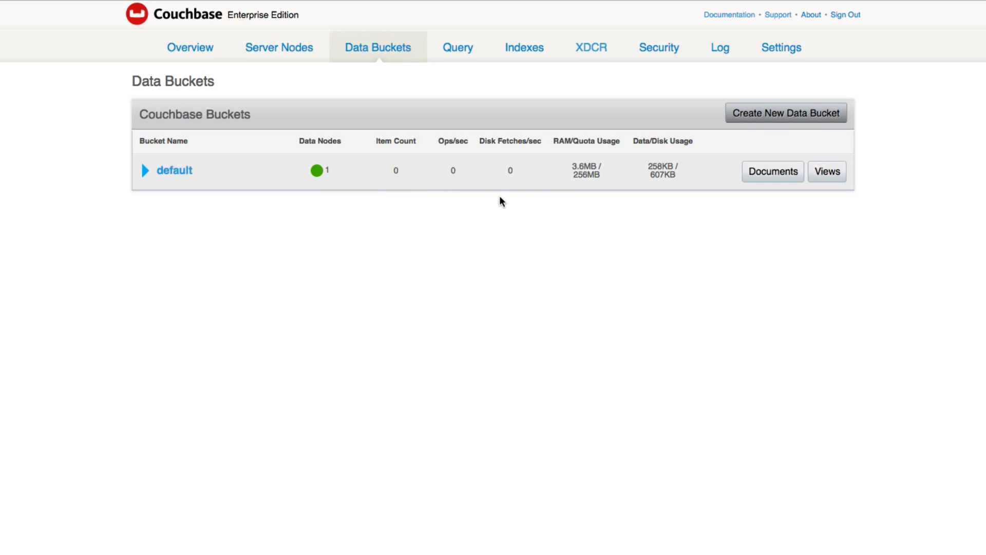
mouse_move(525, 48)
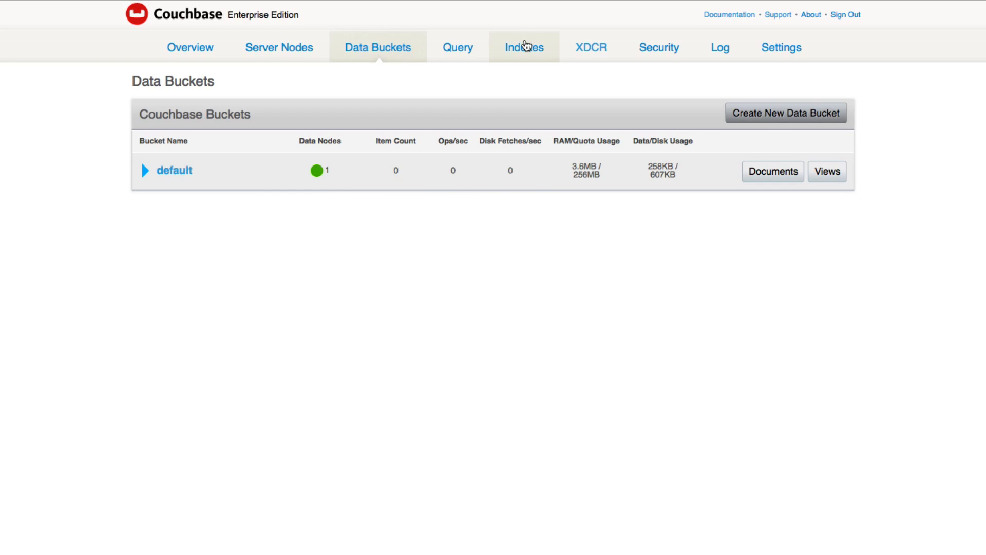
click(524, 47)
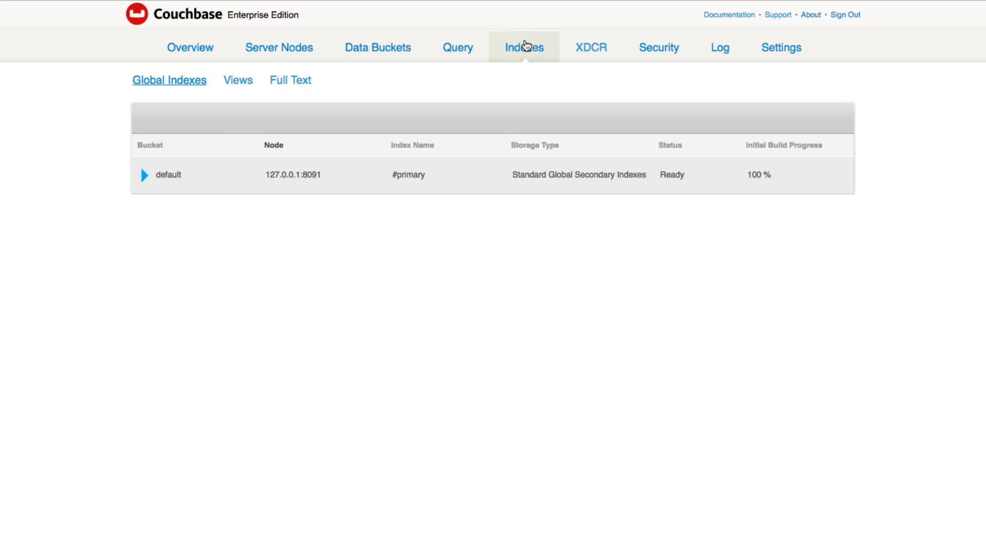
mouse_move(544, 190)
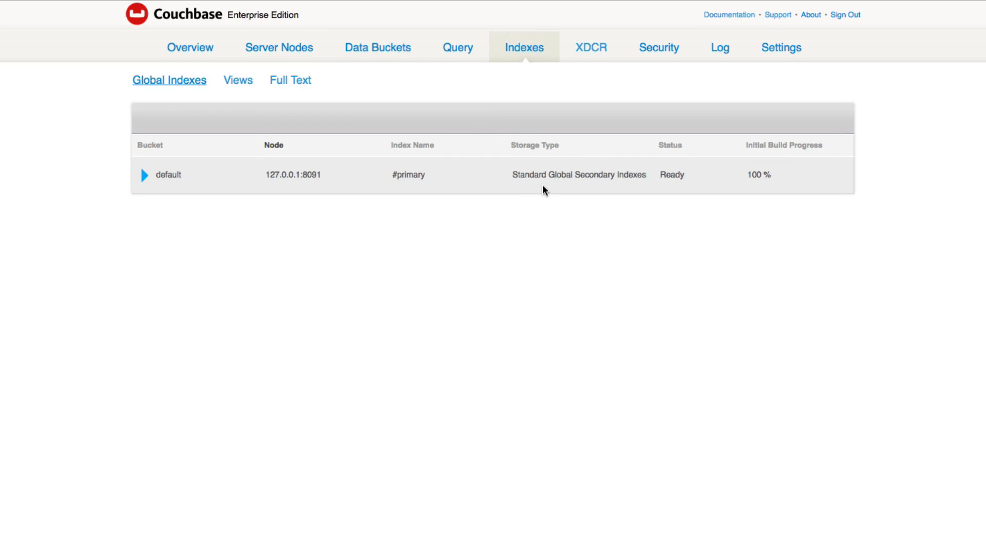
mouse_move(533, 182)
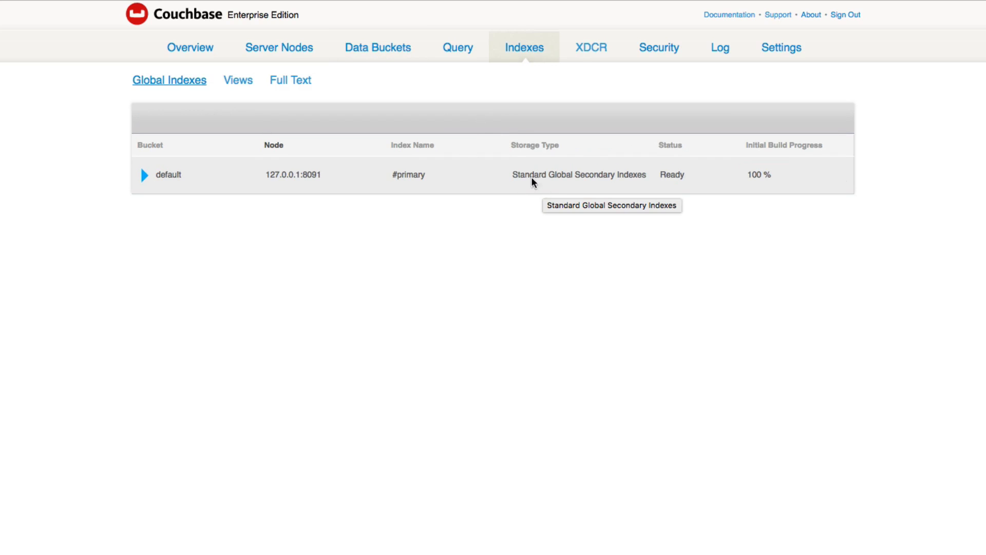
mouse_move(93, 197)
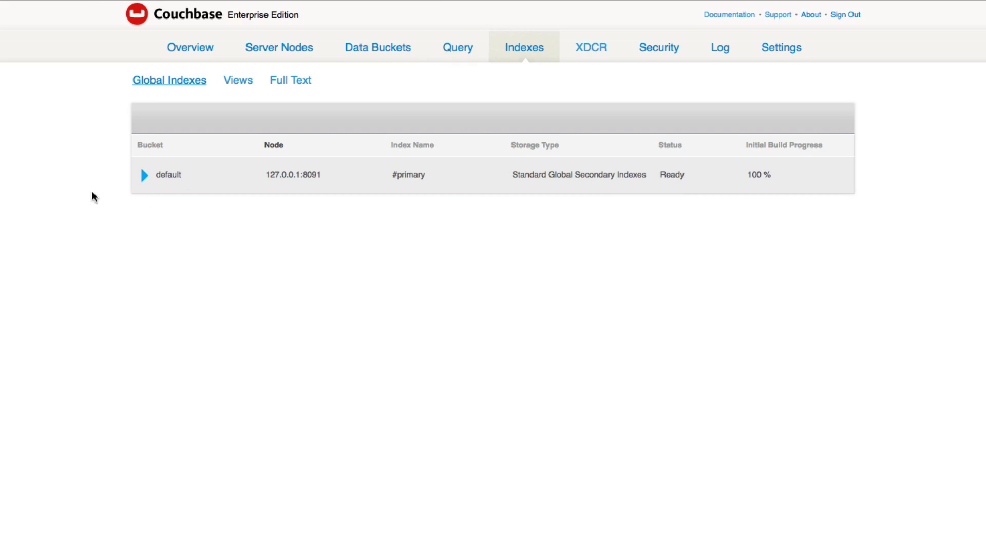
click(144, 175)
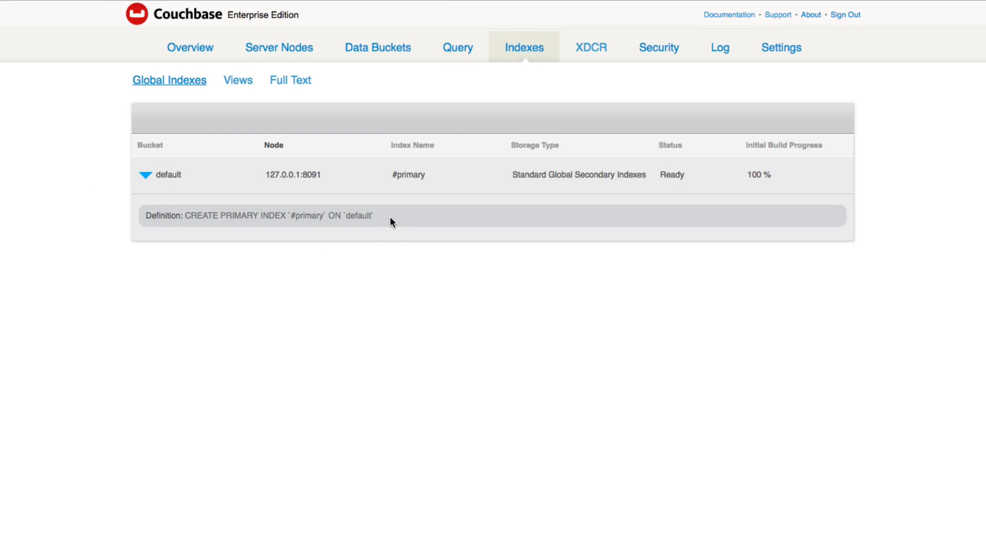
mouse_move(221, 325)
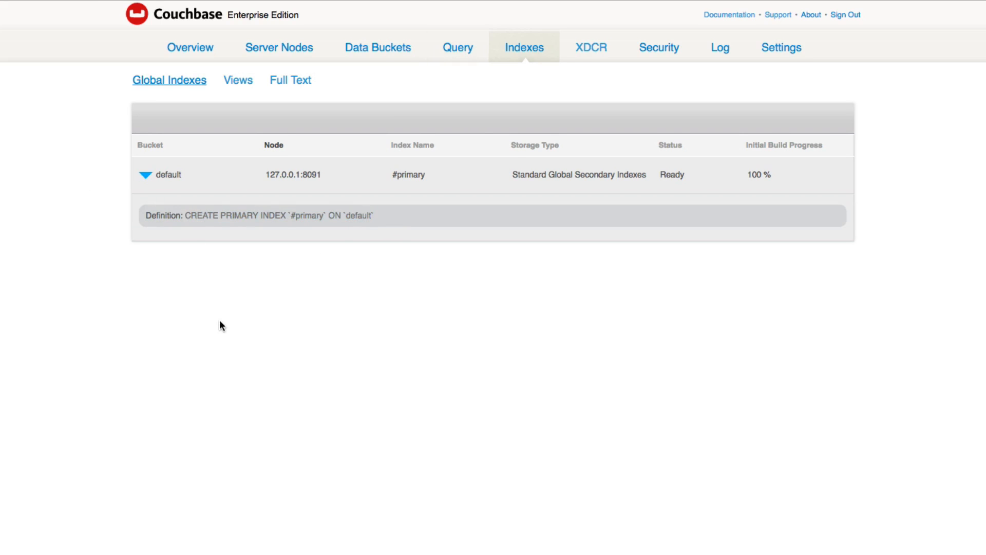
mouse_move(262, 230)
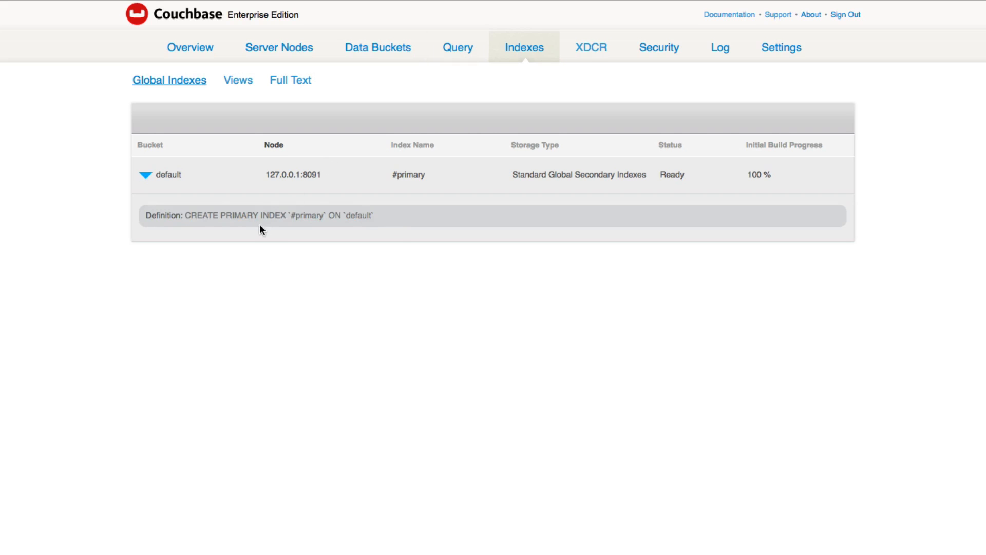
click(378, 47)
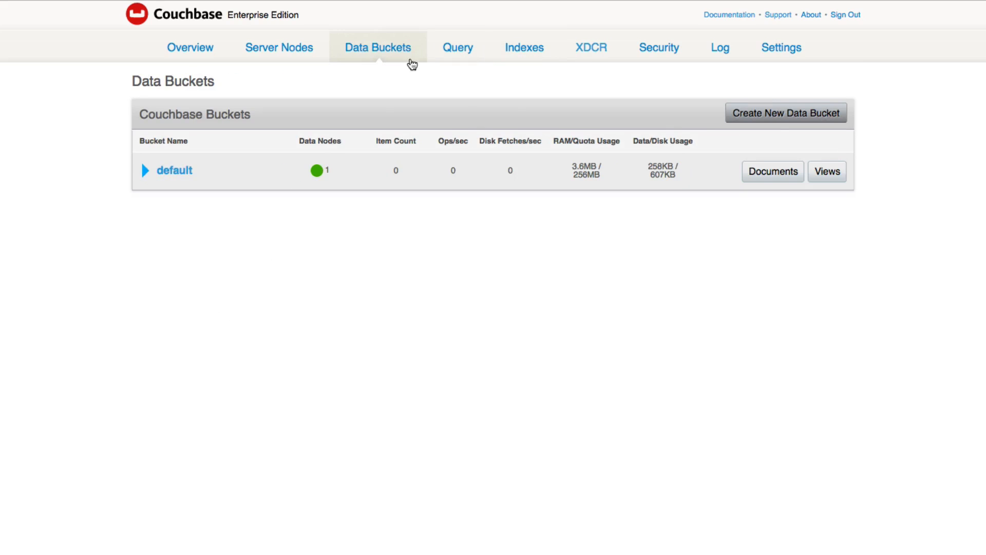
- Enter CREATE PRIMARY INDEX ON default; in the query workbench without running it
click(457, 47)
text(CREATE PRIMARY INDEX)
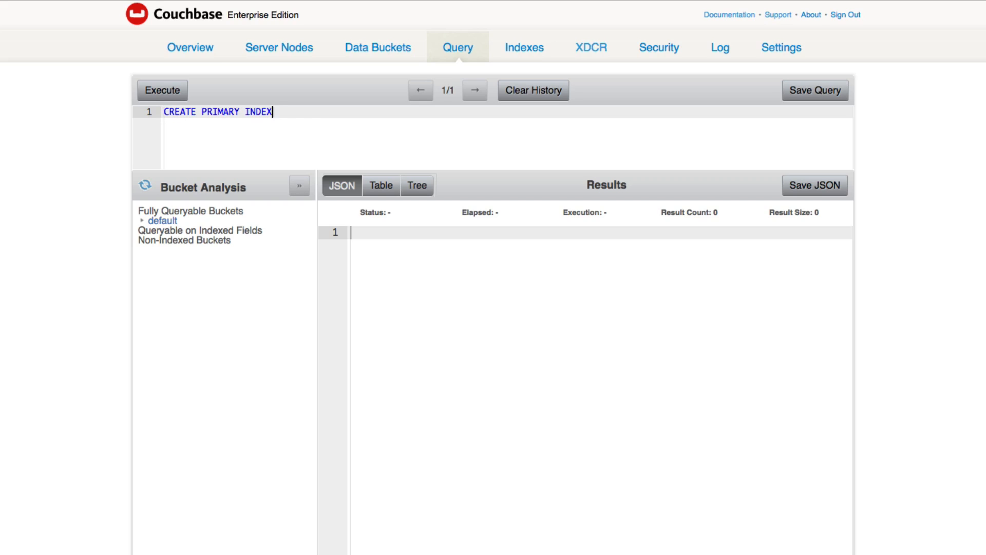
text(ON default)
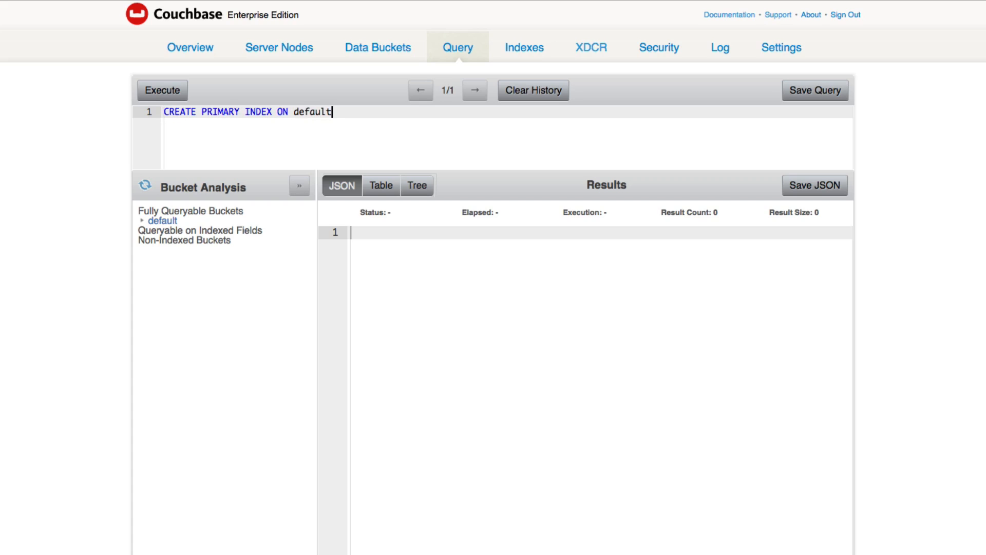
text(;)
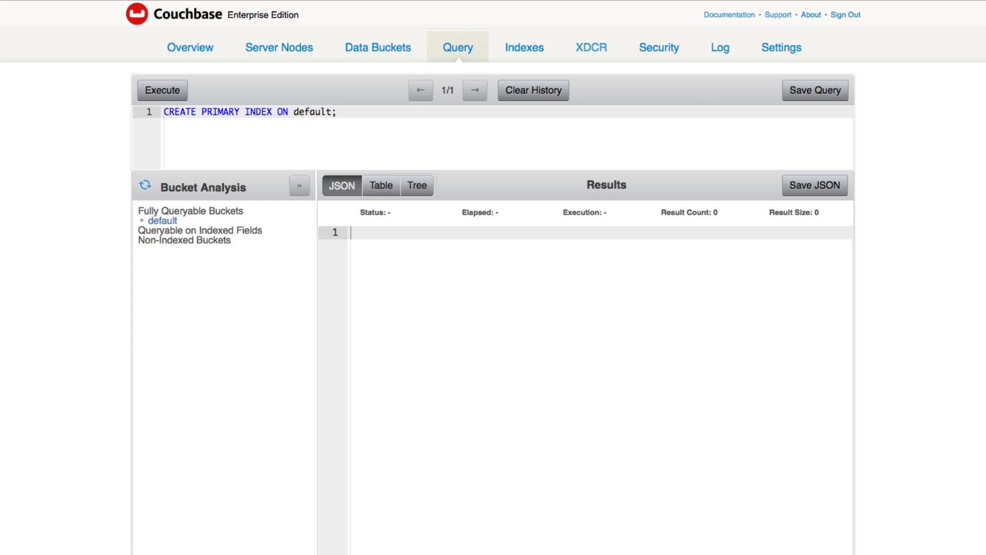
mouse_move(875, 149)
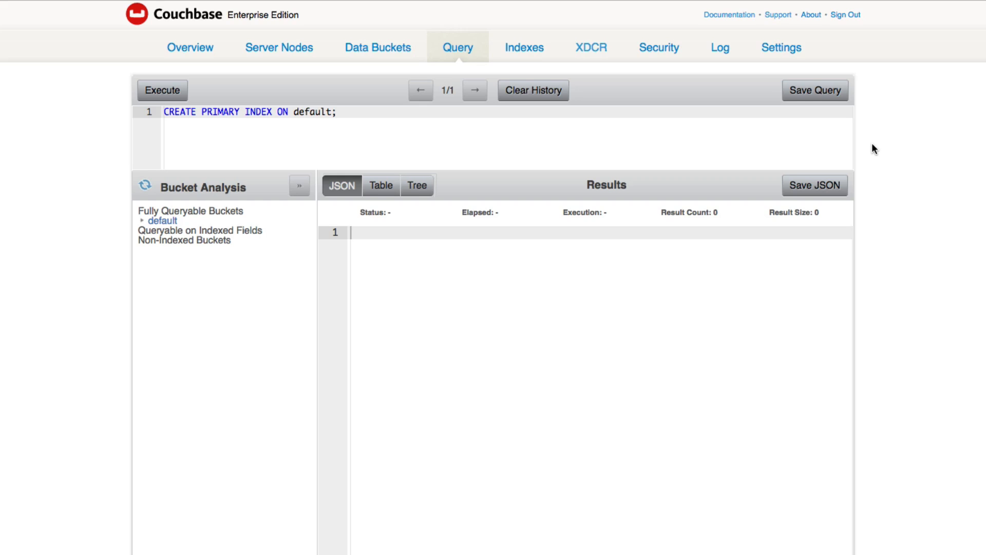
mouse_move(218, 132)
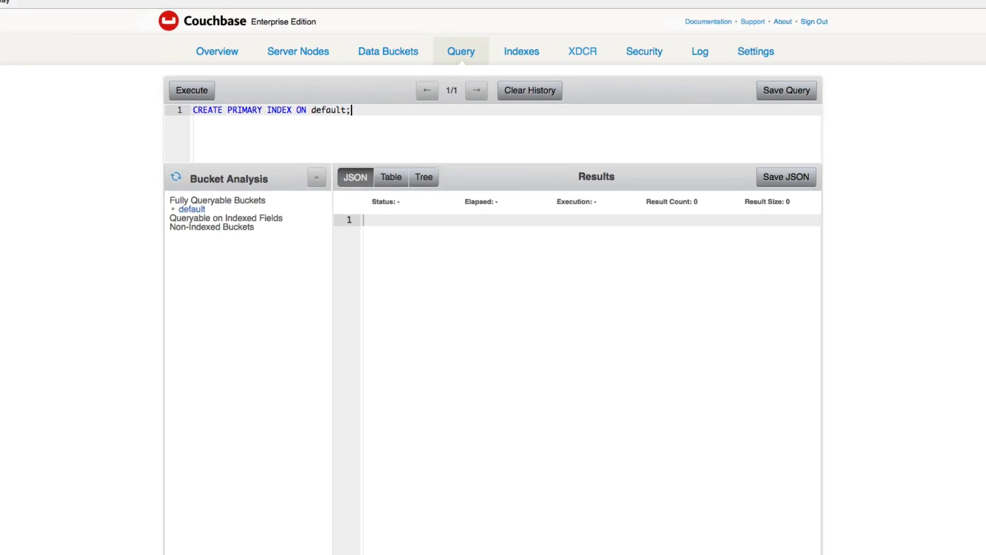
- Create a new document named order-1 in the default bucket
click(388, 51)
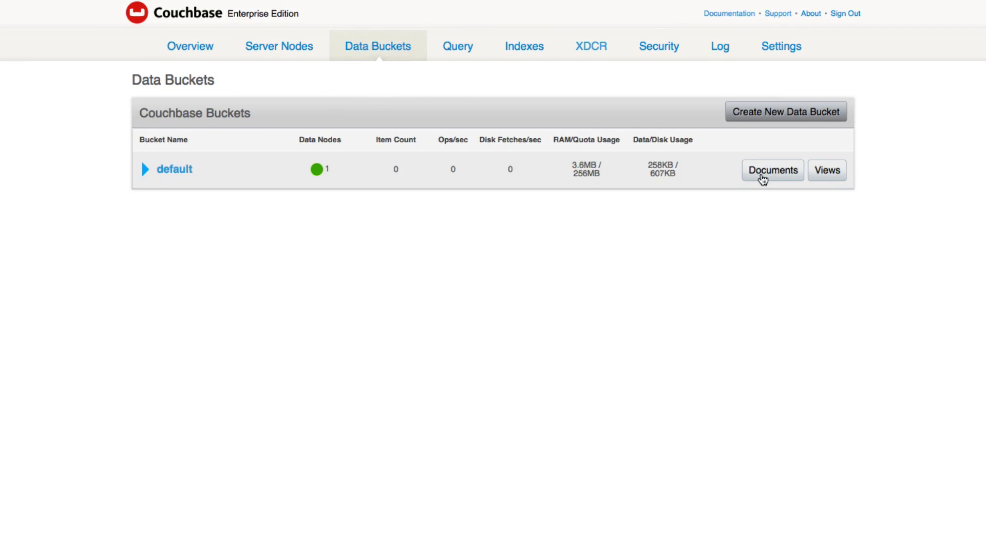
click(772, 170)
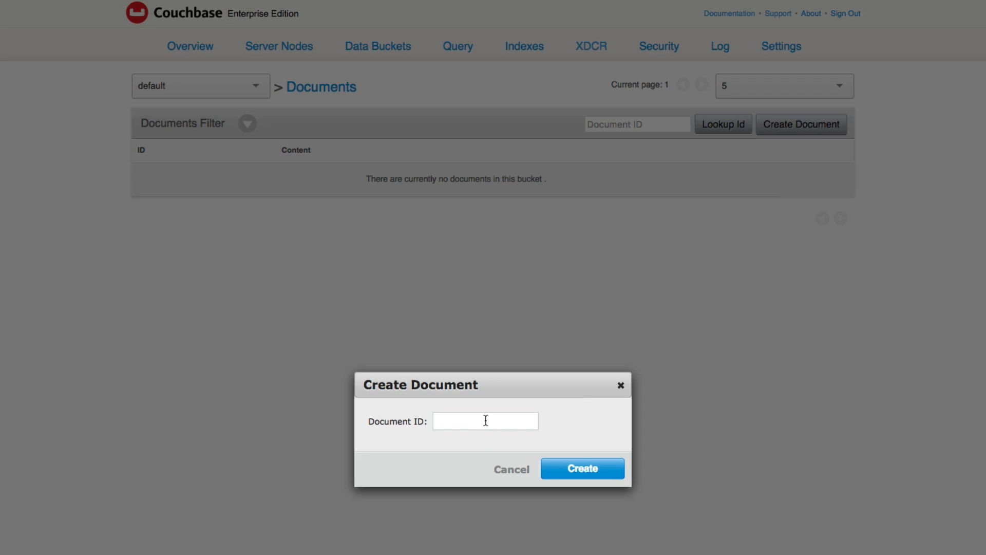
text(order-1)
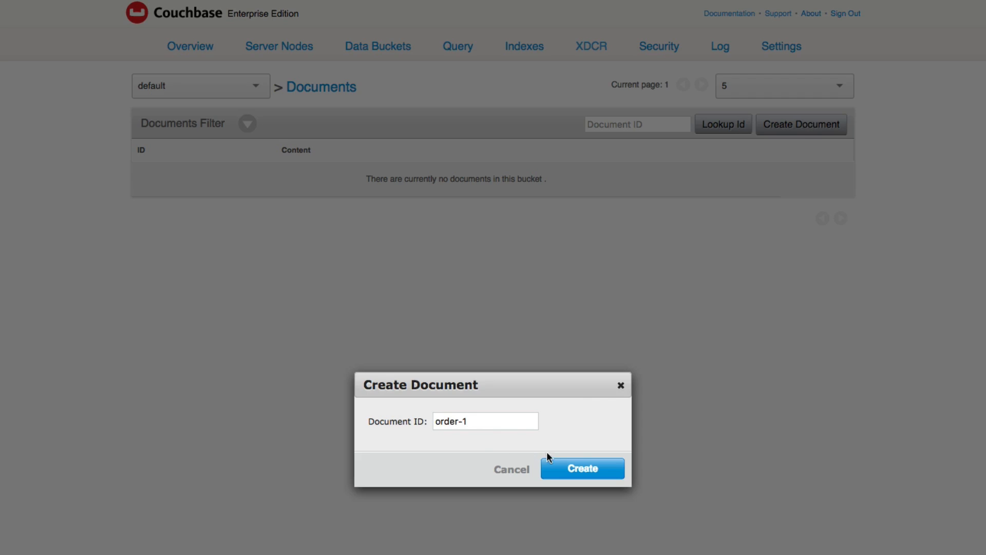
click(581, 468)
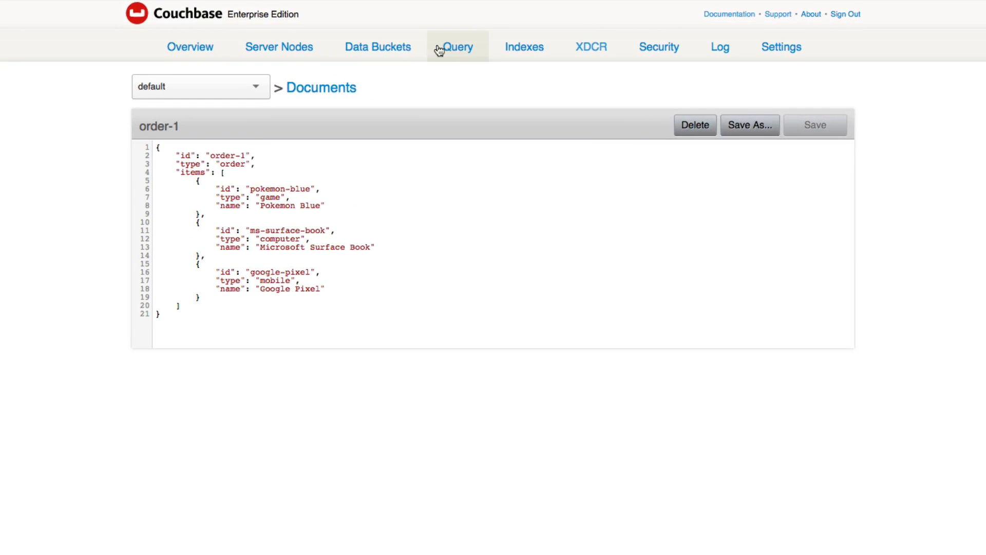
- Create a second document named order-2 in the default bucket
click(321, 87)
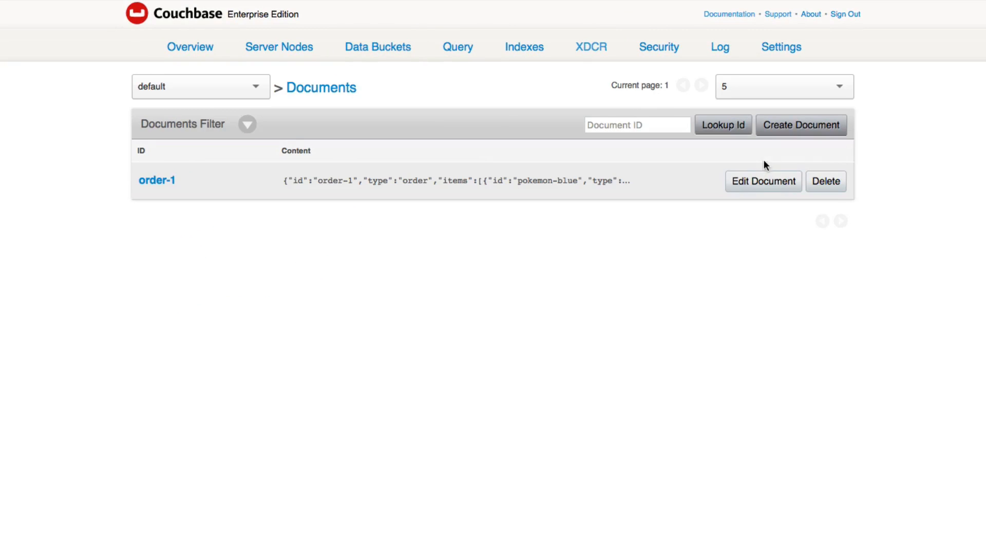
click(801, 124)
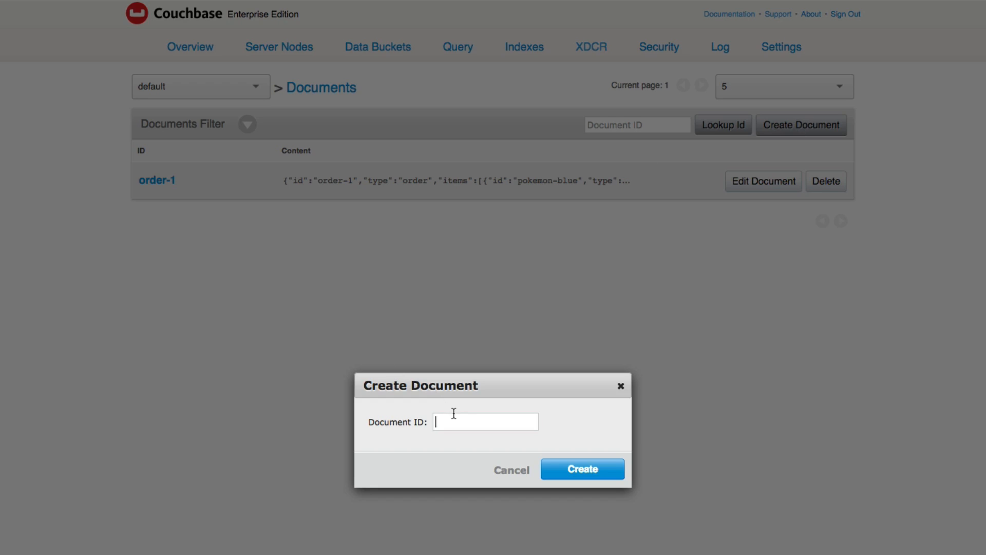
text(order-2)
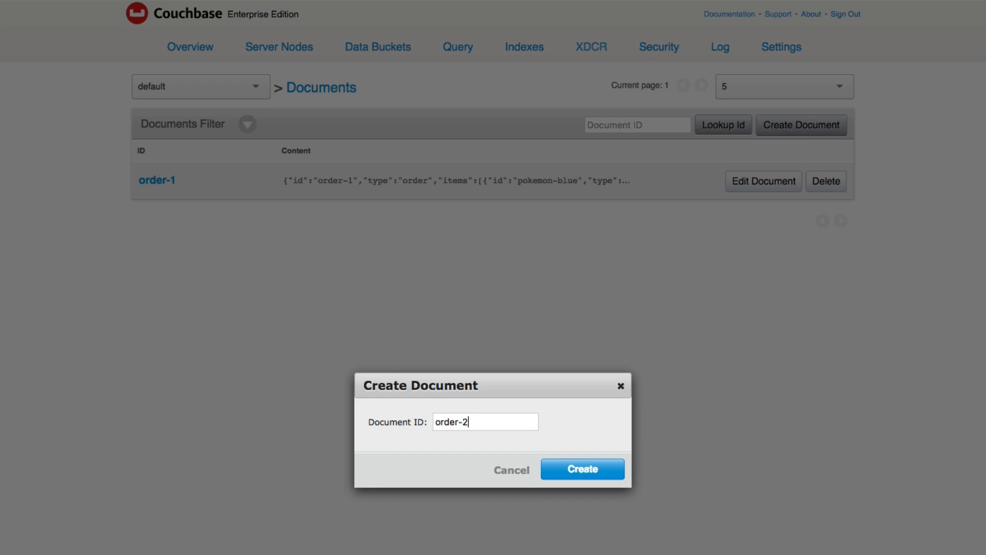
click(581, 468)
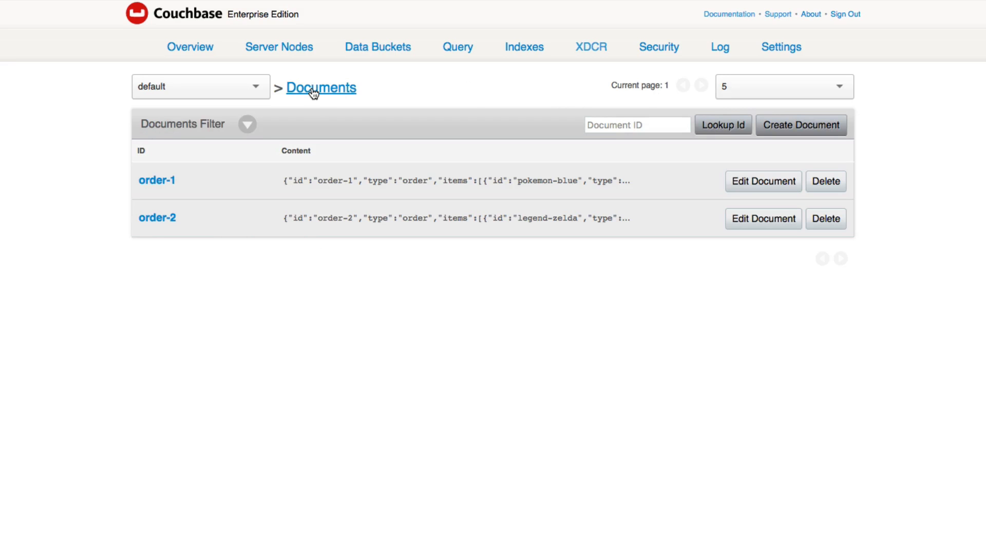
mouse_move(366, 286)
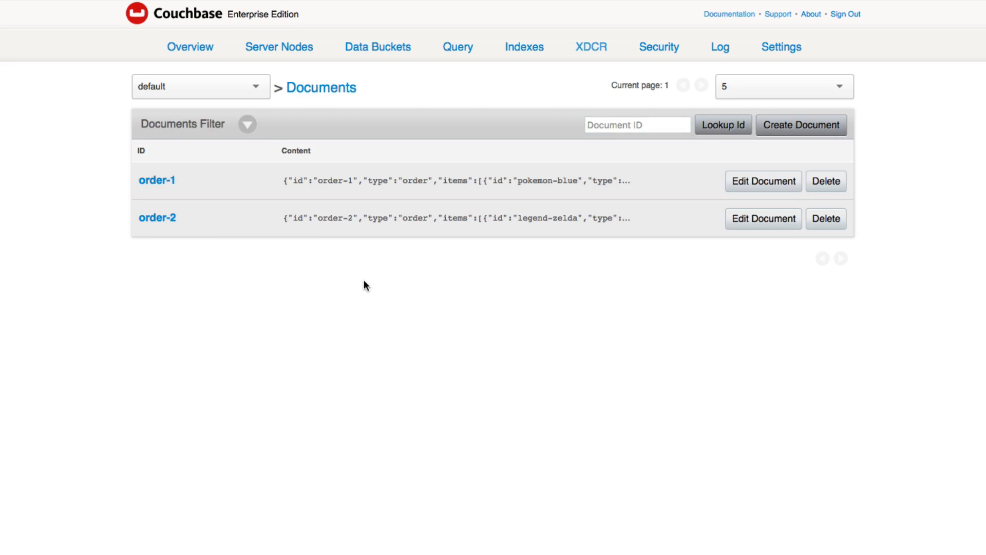
mouse_move(458, 47)
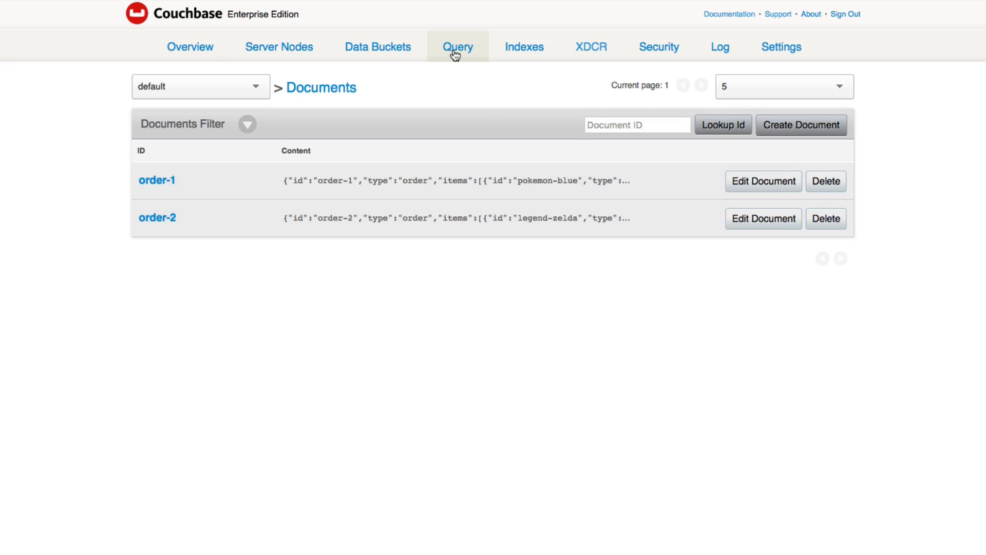
- Run SELECT default.* FROM default; and scroll through the two returned orders
click(458, 47)
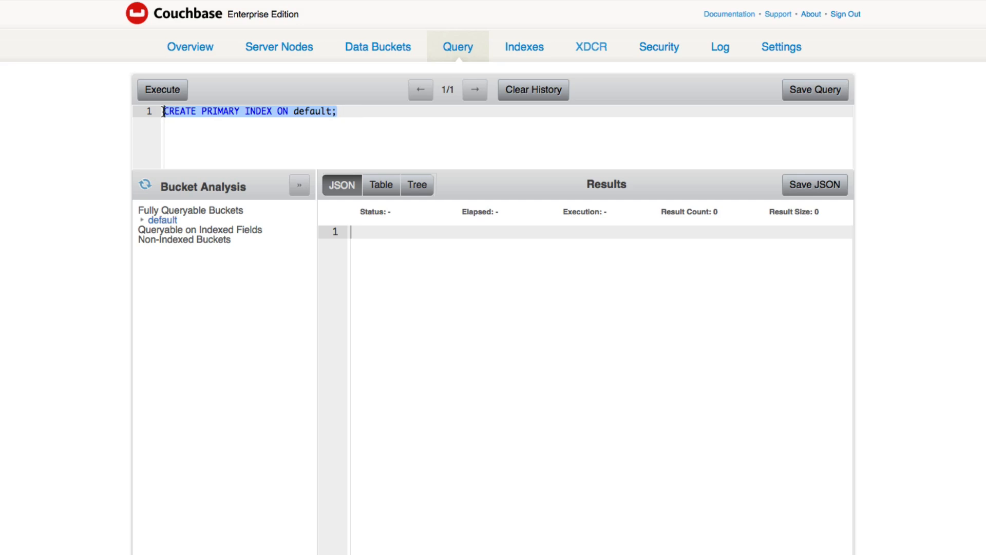
mouse_move(69, 157)
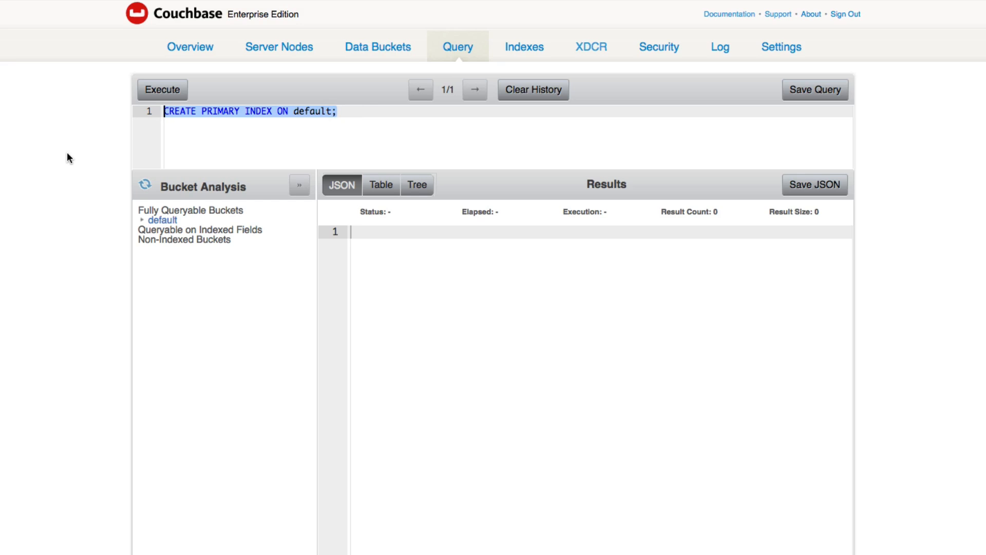
text(SELECT defau)
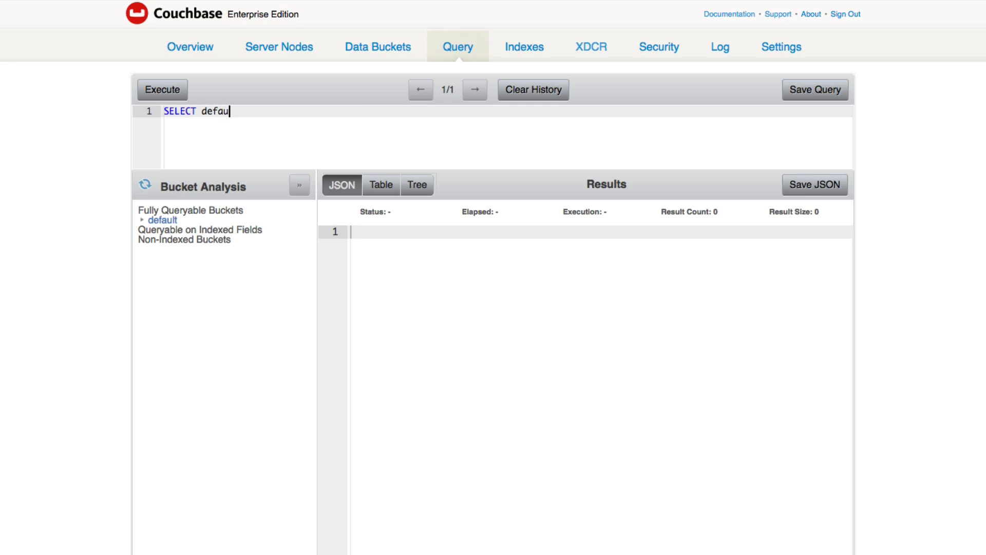
text(lt.*)
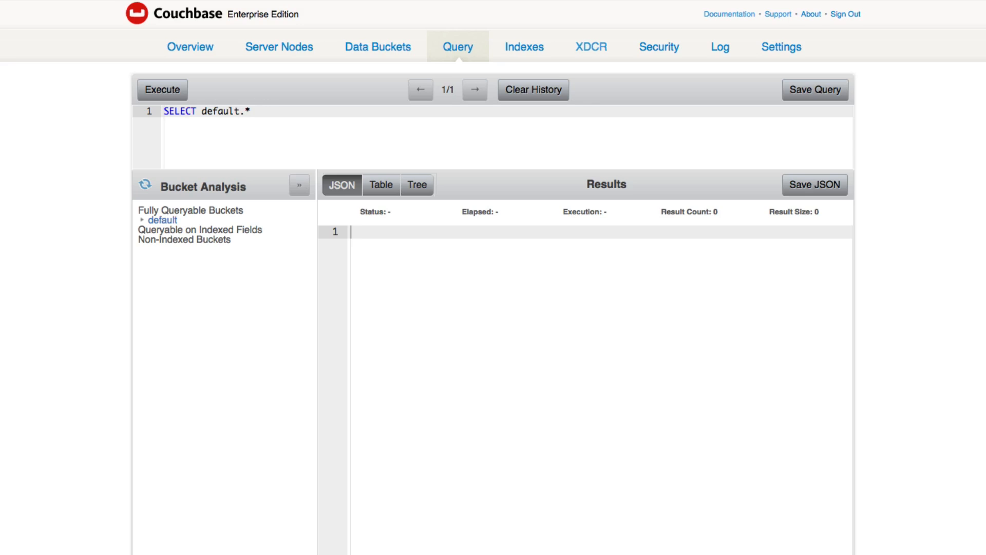
text(FR)
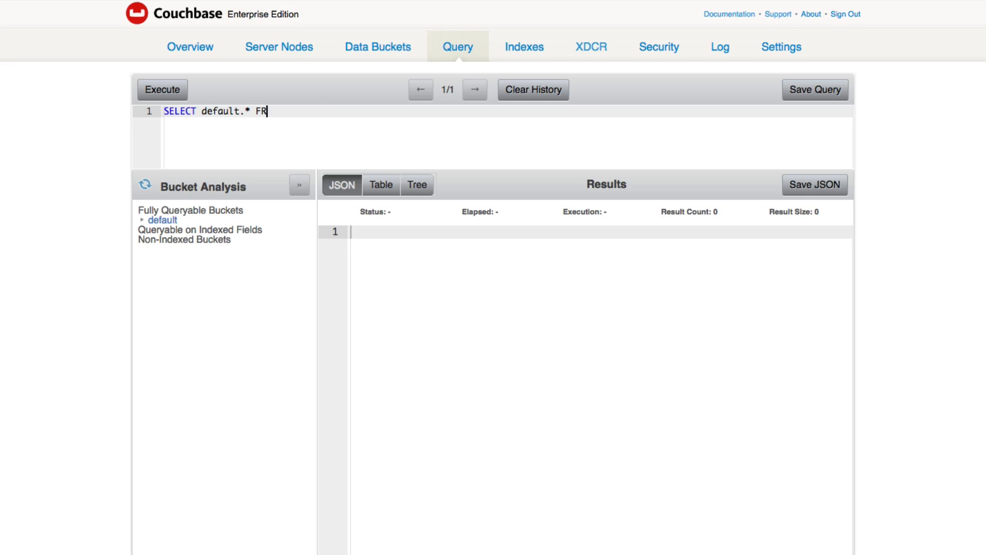
text(OM default;)
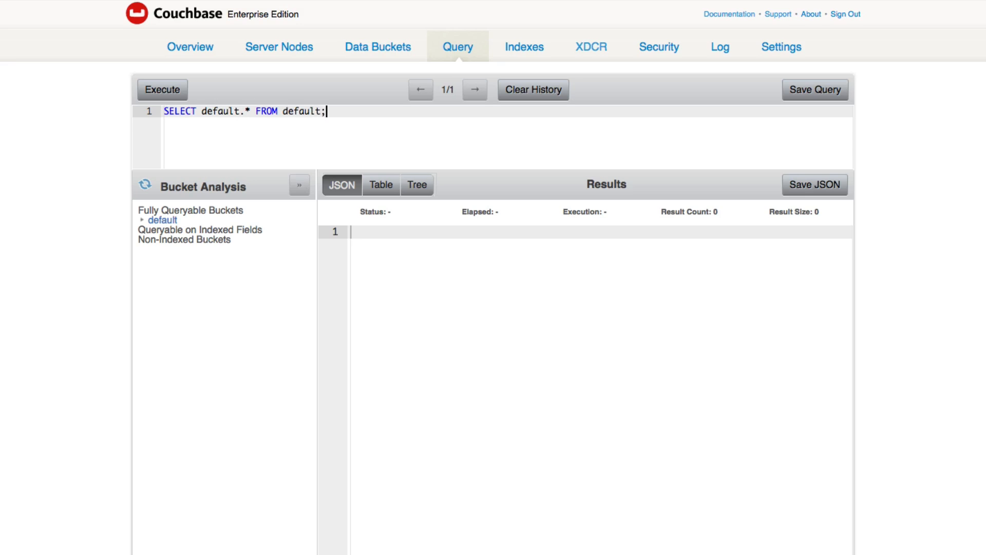
click(161, 90)
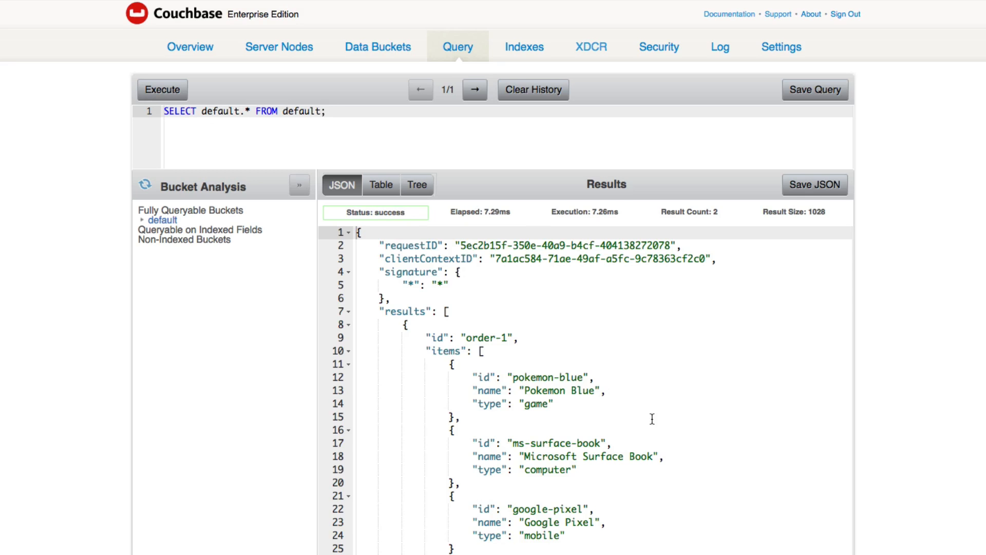
scroll(down, 3)
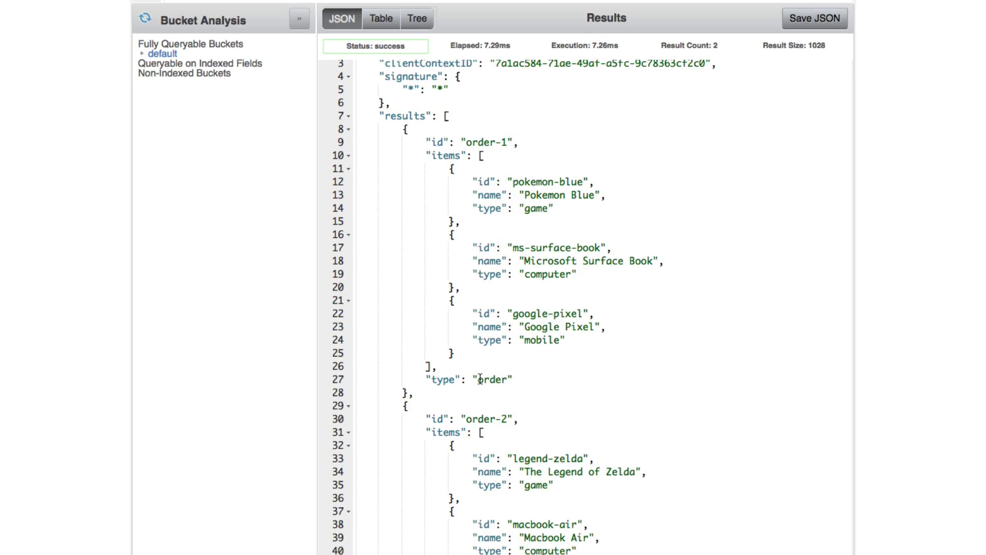
mouse_move(492, 504)
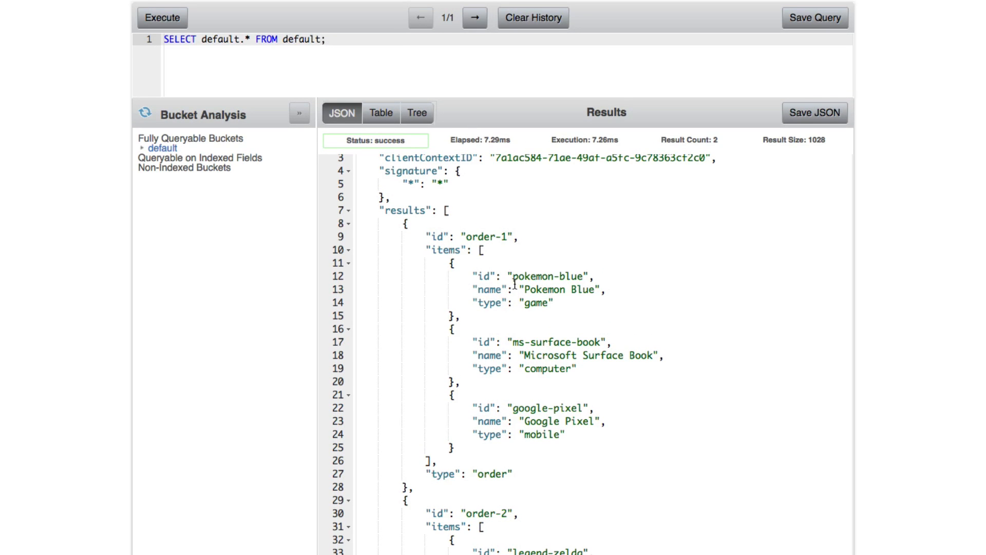
mouse_move(510, 262)
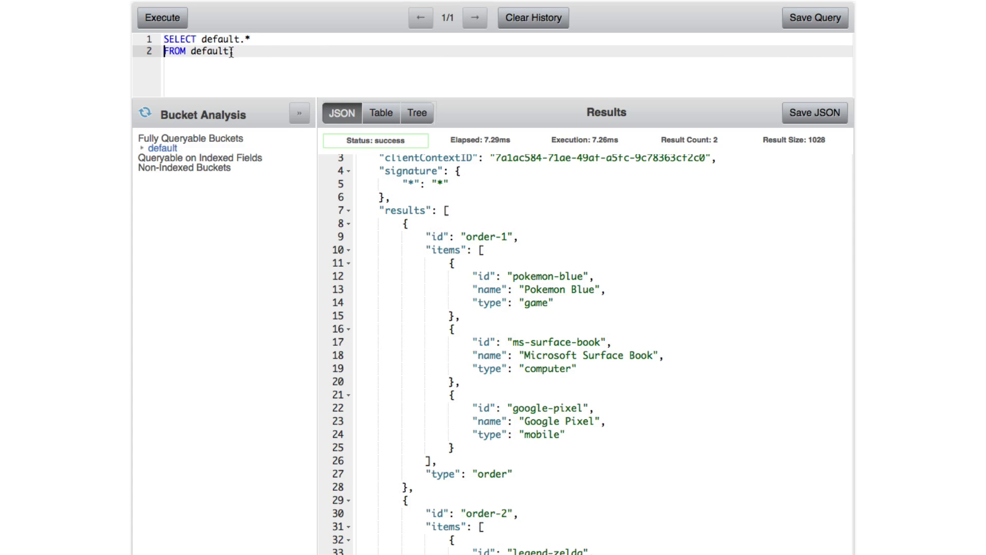
- Rewrite the query as SELECT o.* FROM default AS o;
text(AS)
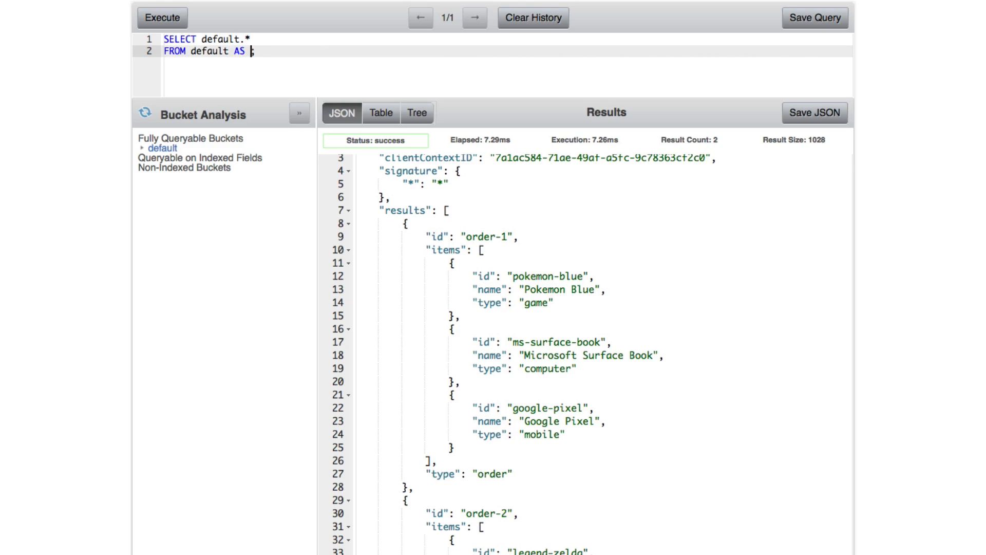
text(order)
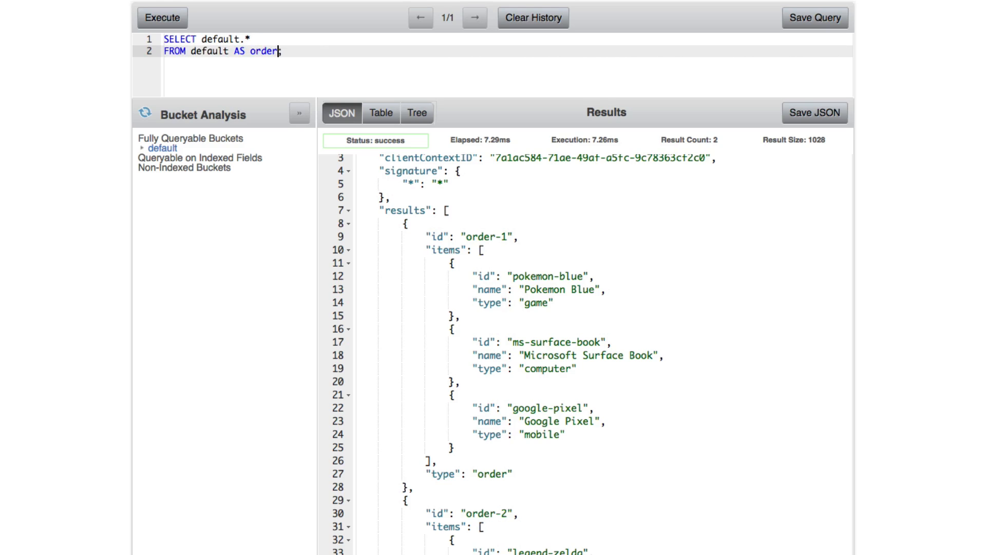
mouse_move(297, 74)
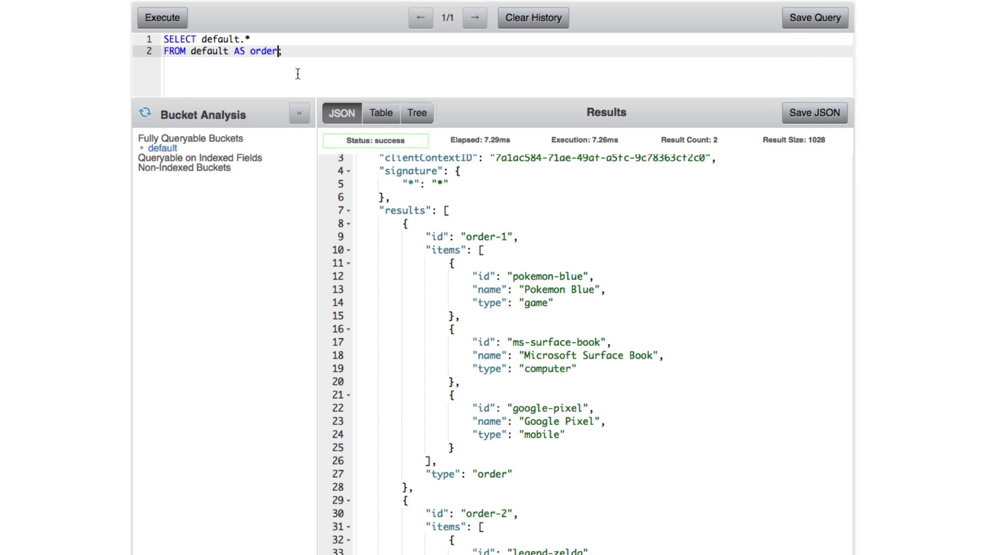
key(Backspace)
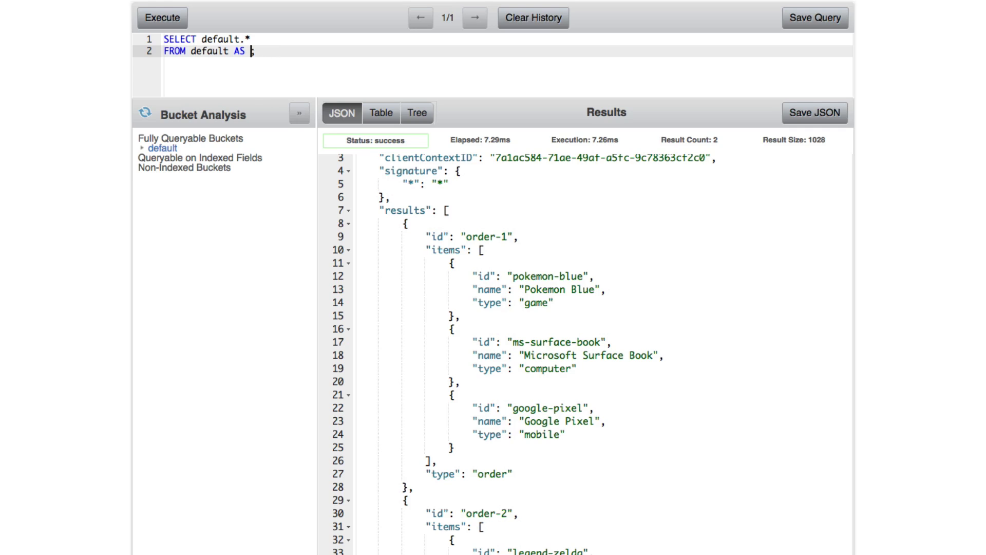
text(o)
click(507, 38)
text(o)
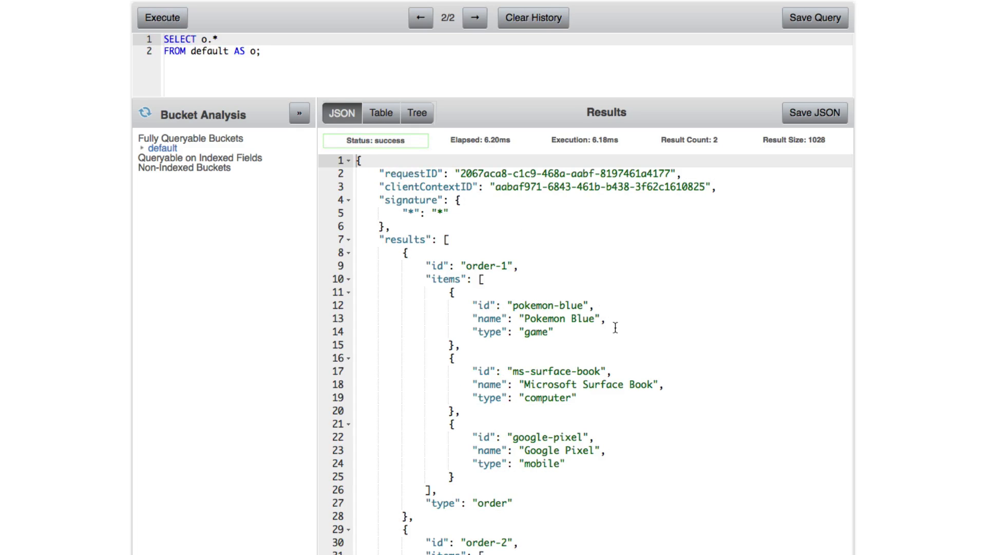
mouse_move(287, 75)
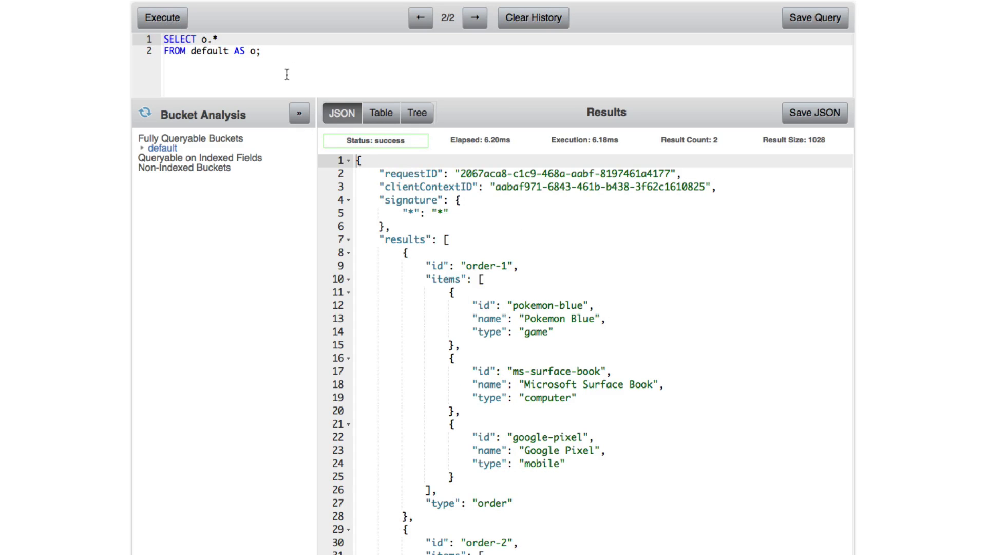
- Add UNNEST o.items AS item and run it, returning five rows
click(252, 51)
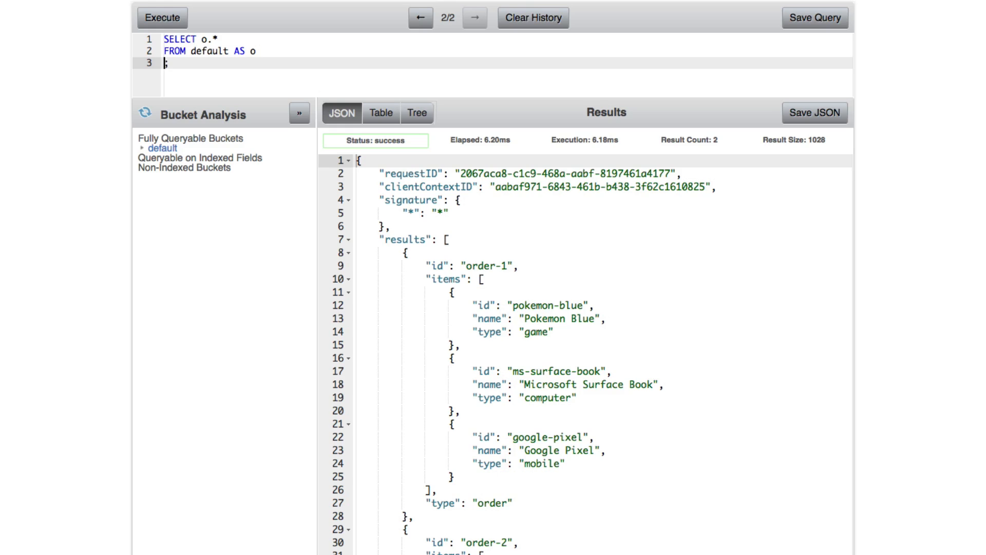
text(UNES)
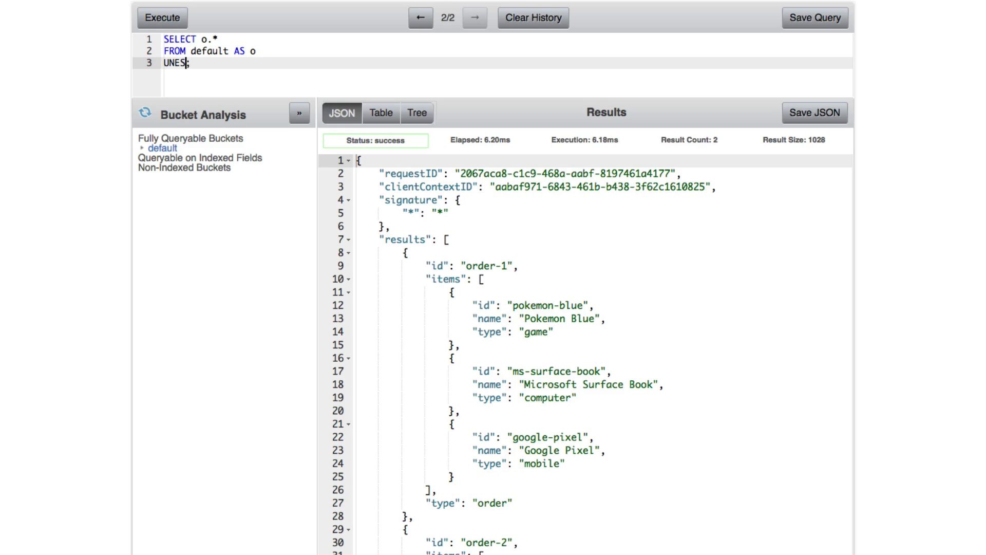
text(N)
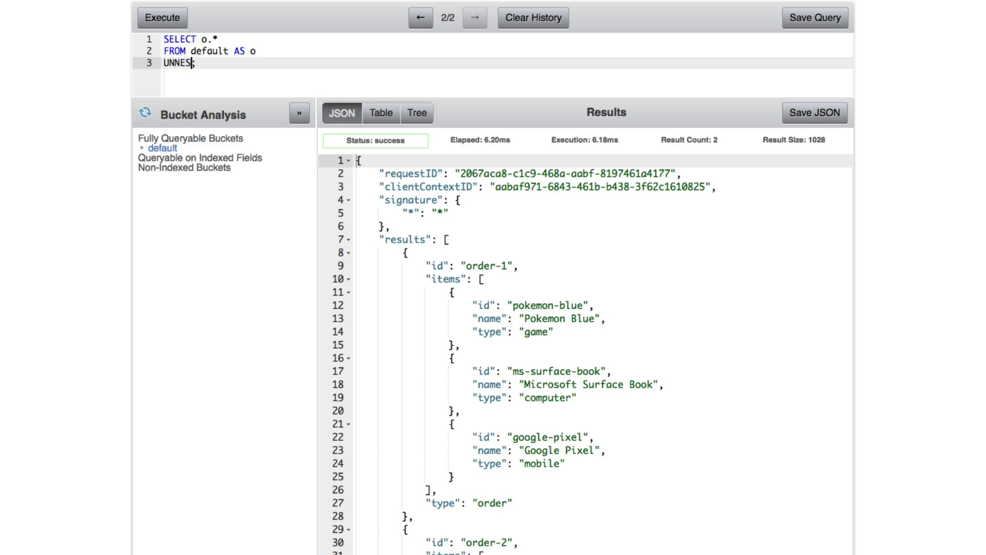
text(T)
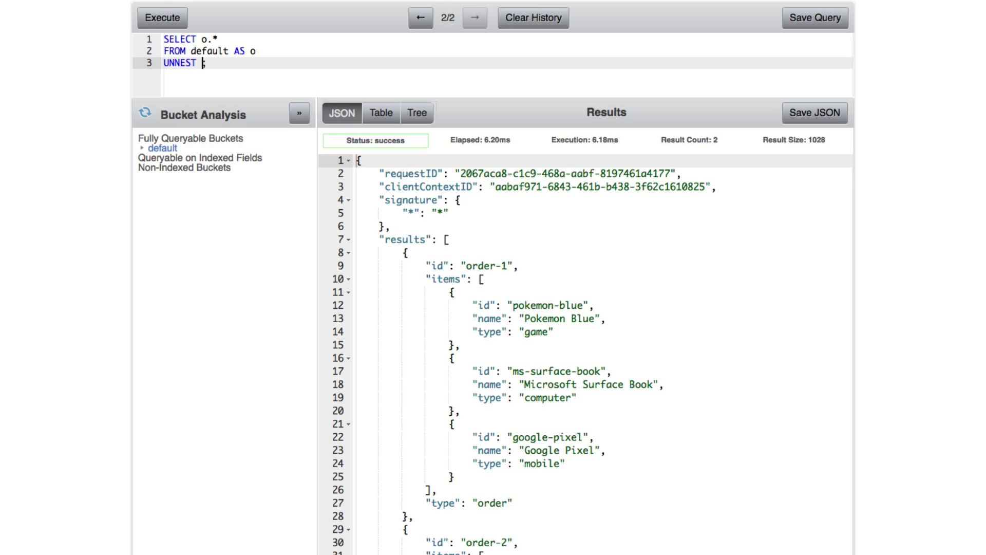
text(o.items)
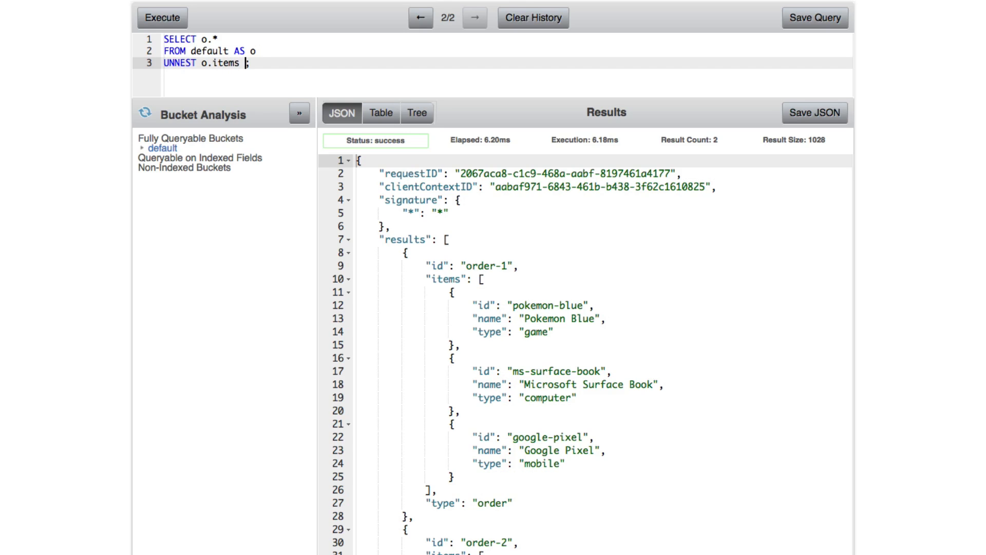
text(AS item)
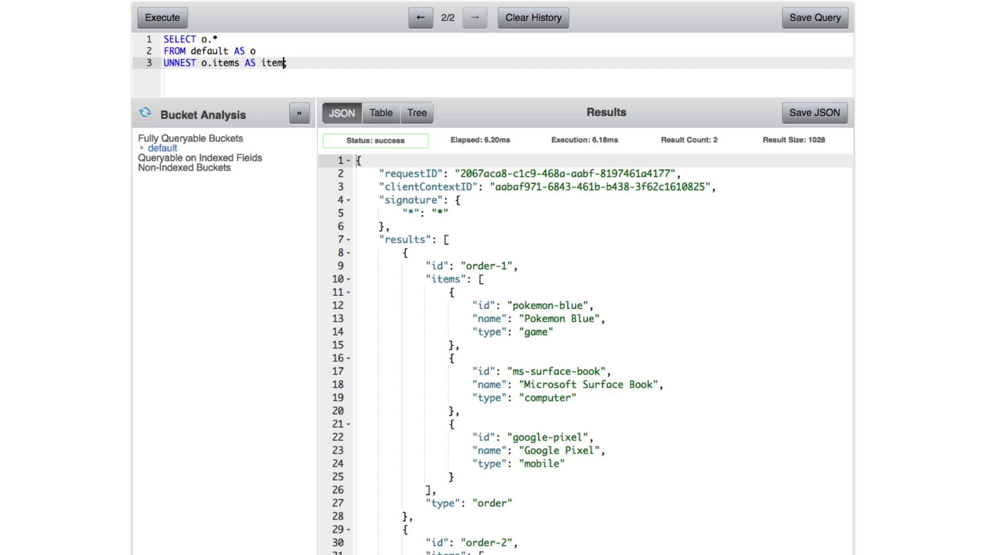
mouse_move(163, 17)
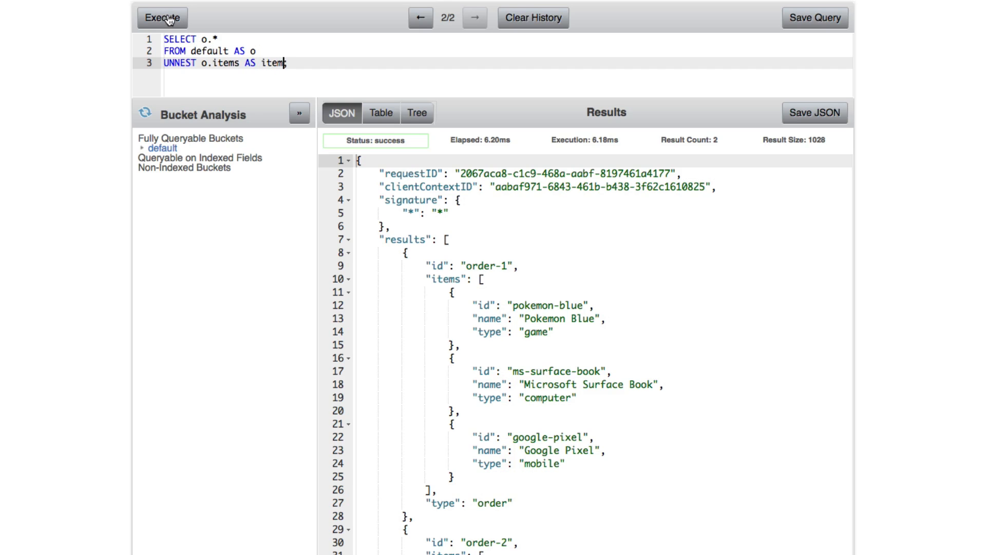
click(161, 17)
text(;)
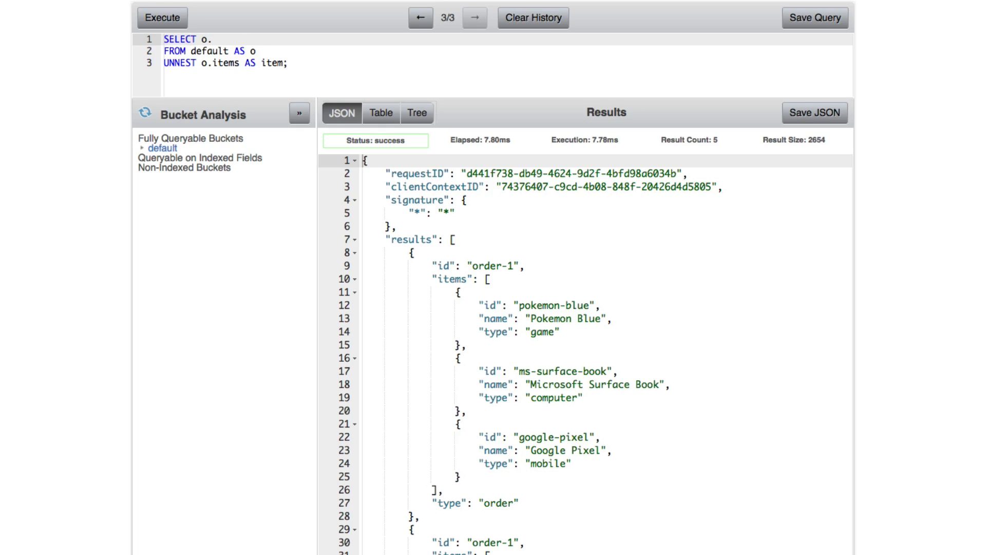
- Change the select list to o.id, o.type, item
text(.id, o)
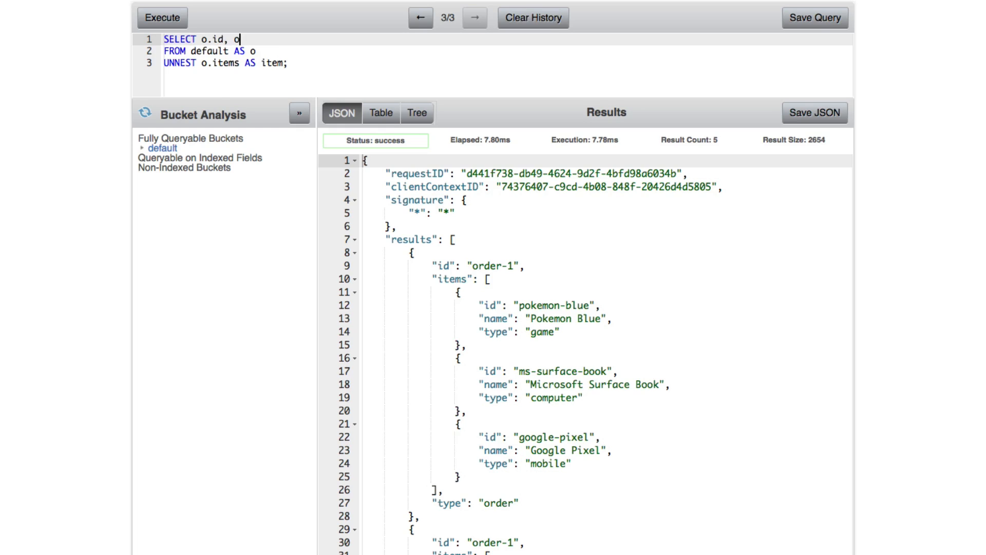
text(.type,)
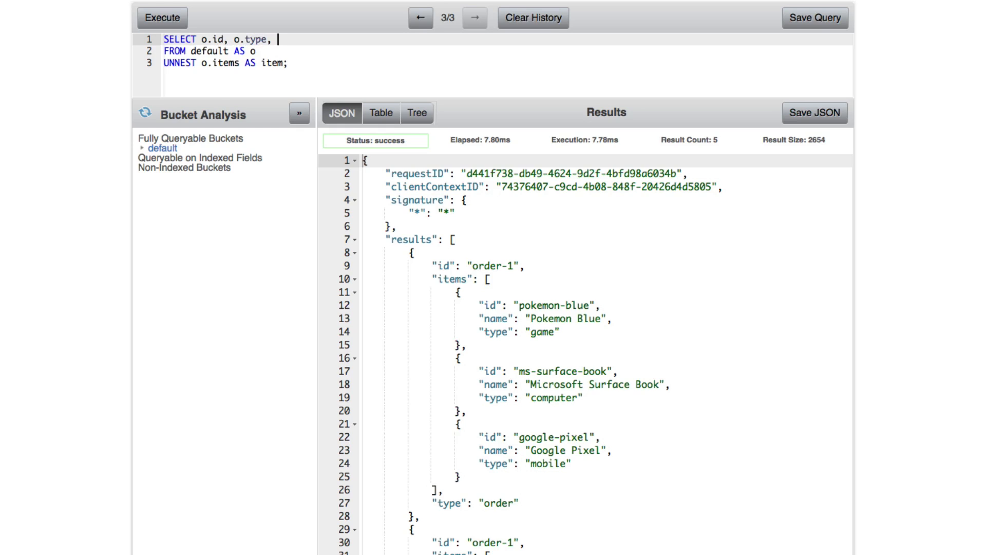
text(item)
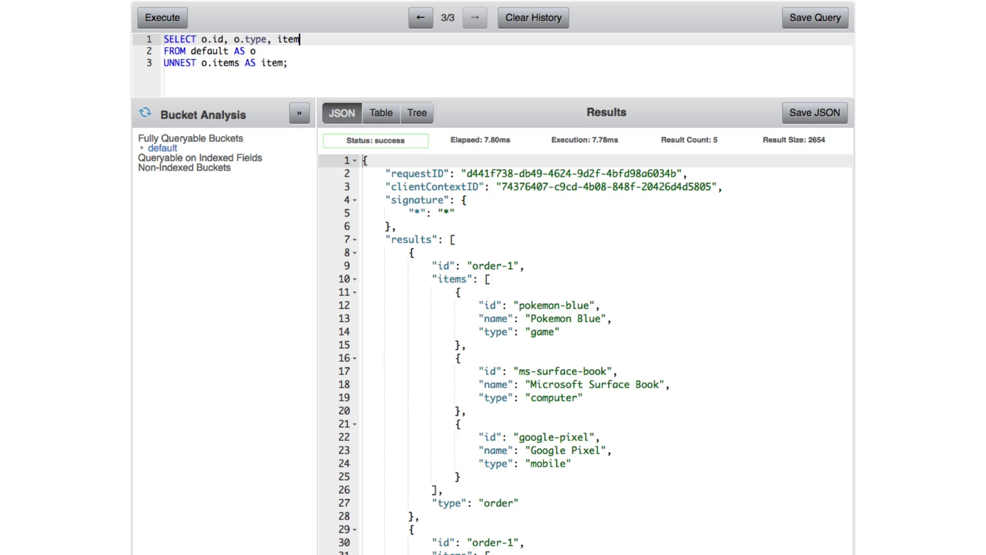
click(162, 17)
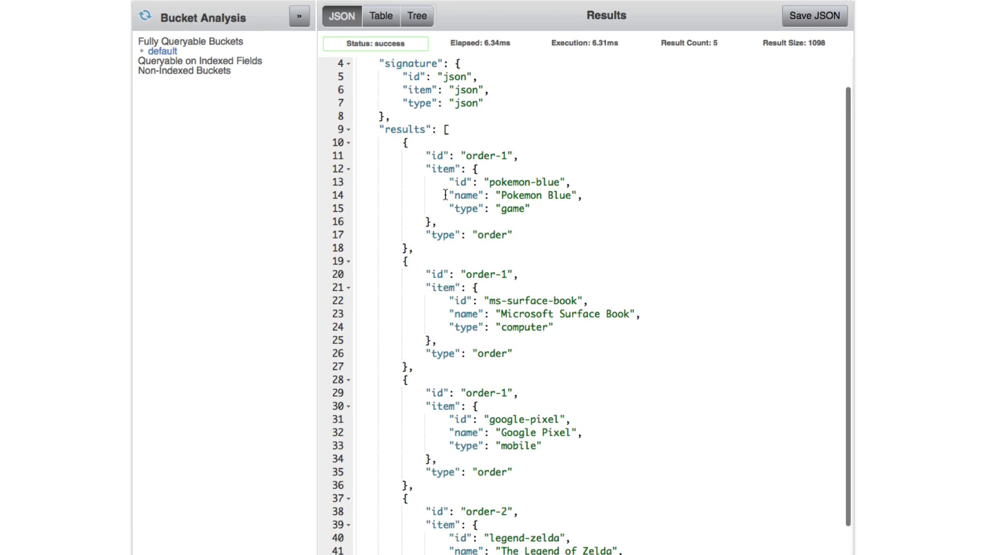
mouse_move(433, 255)
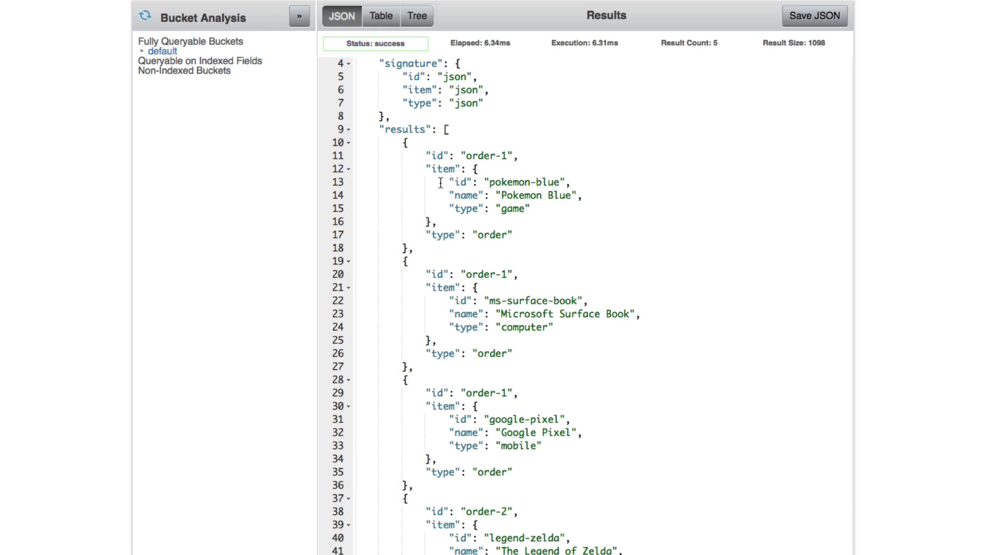
mouse_move(421, 139)
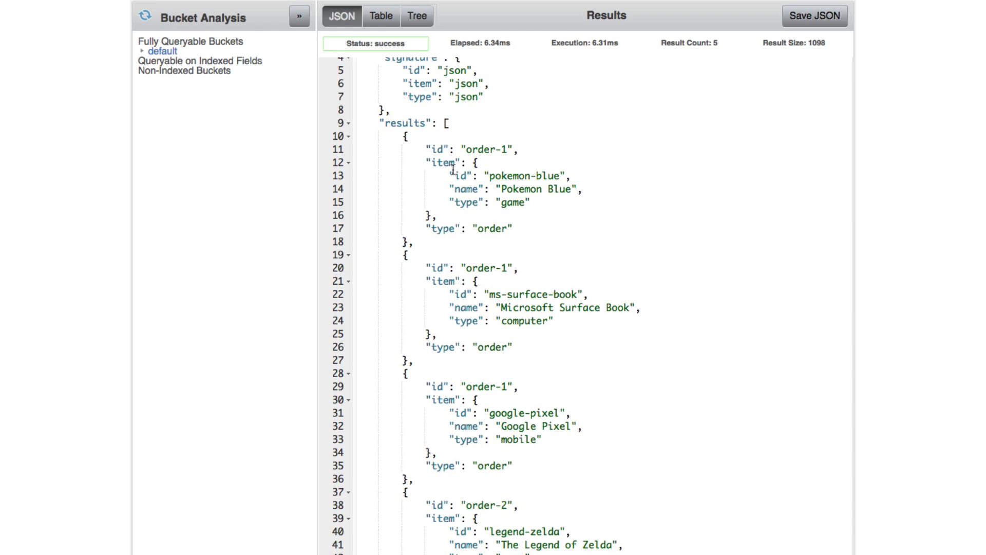
mouse_move(454, 170)
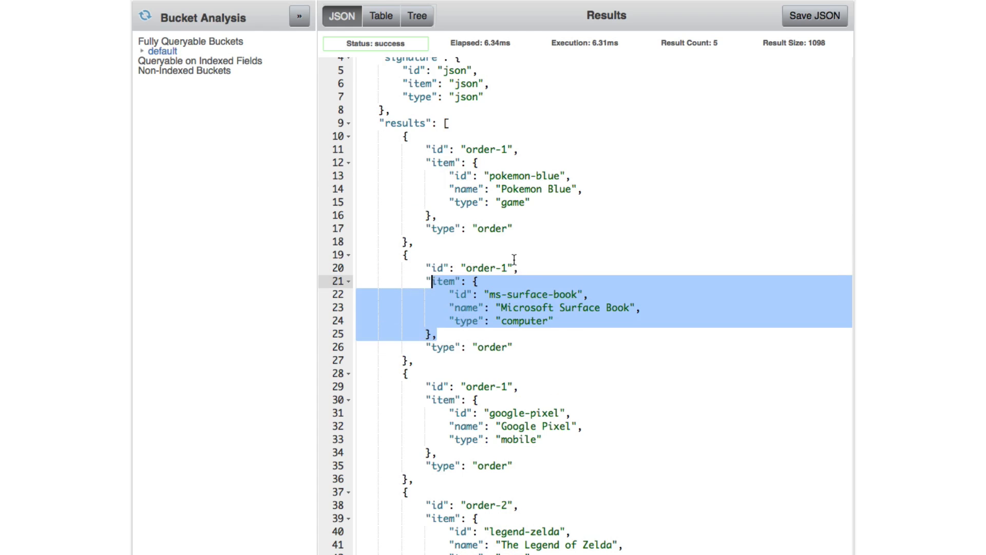
click(509, 149)
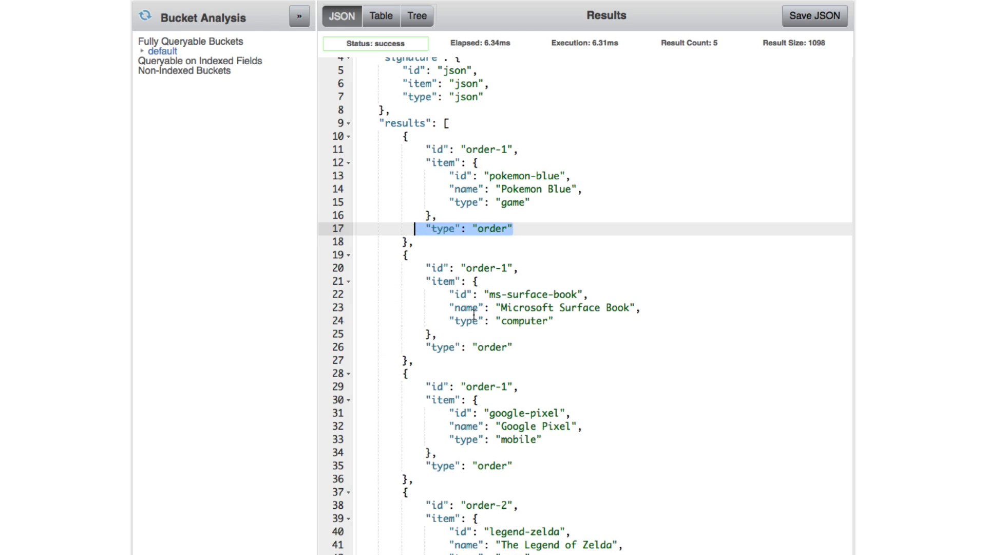
scroll(down, 3)
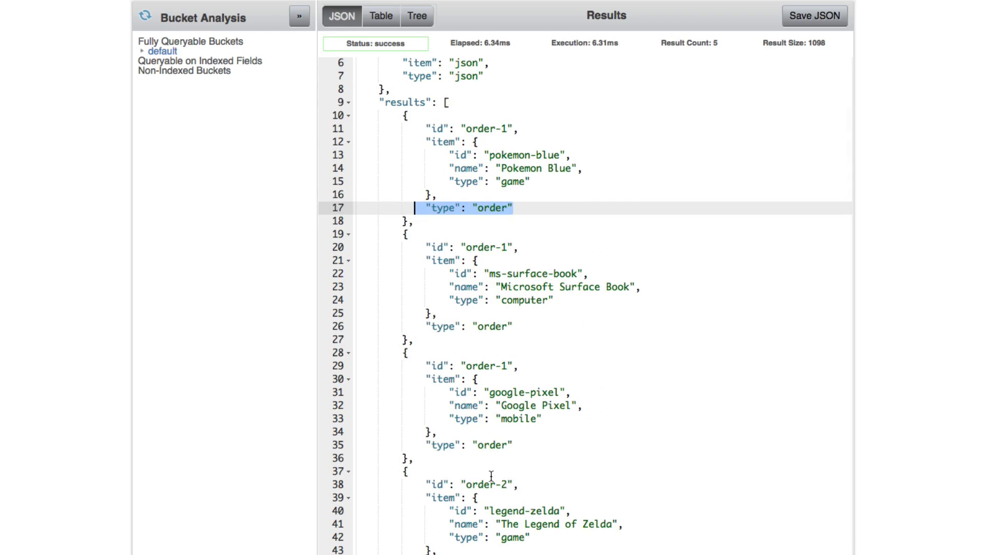
scroll(up, 3)
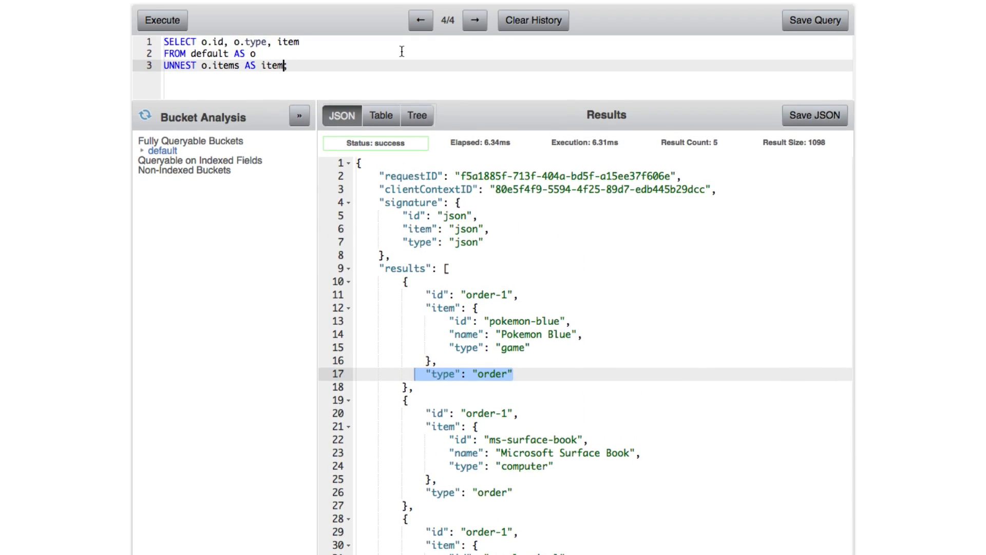
- Filter the unnested items with WHERE item.type = 'game'
text(WHERE)
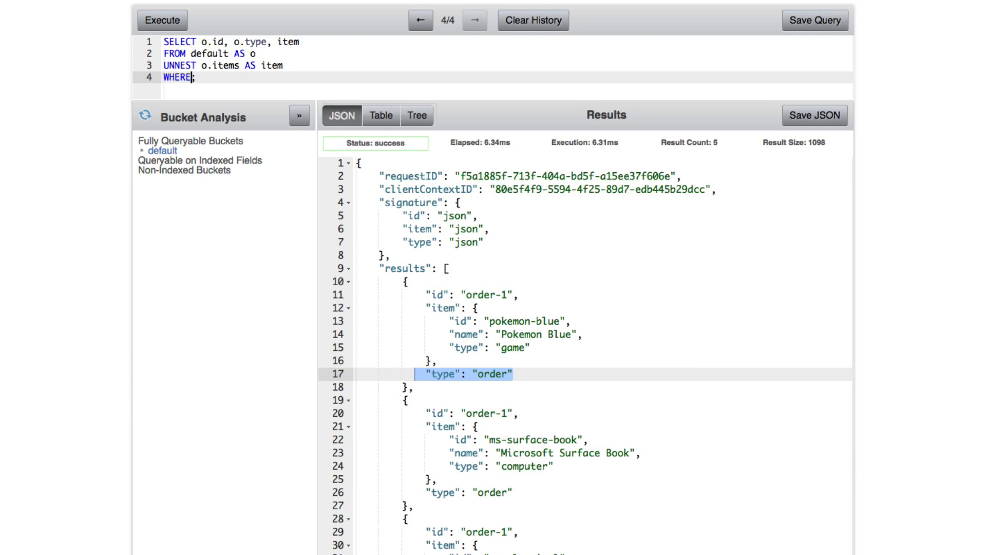
text(item.)
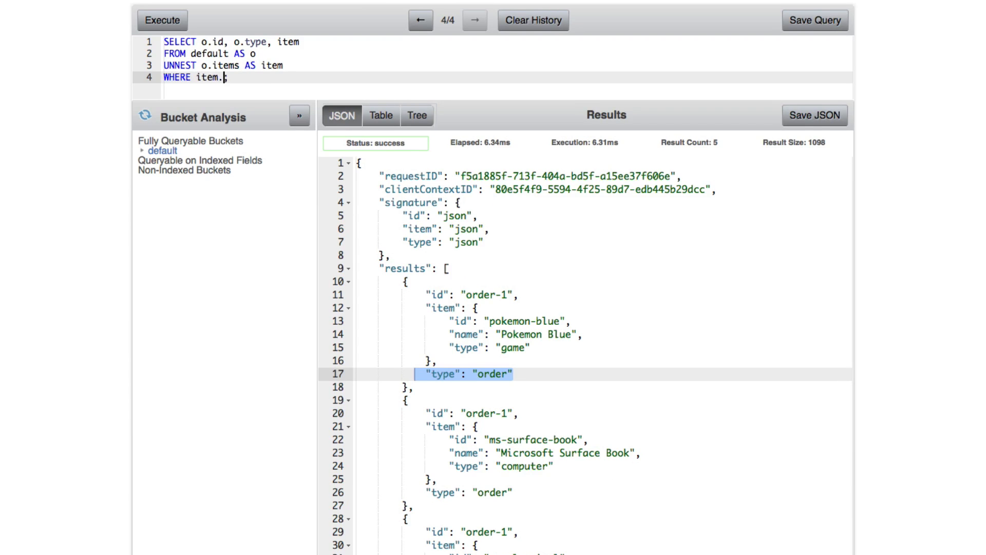
text(type = ;)
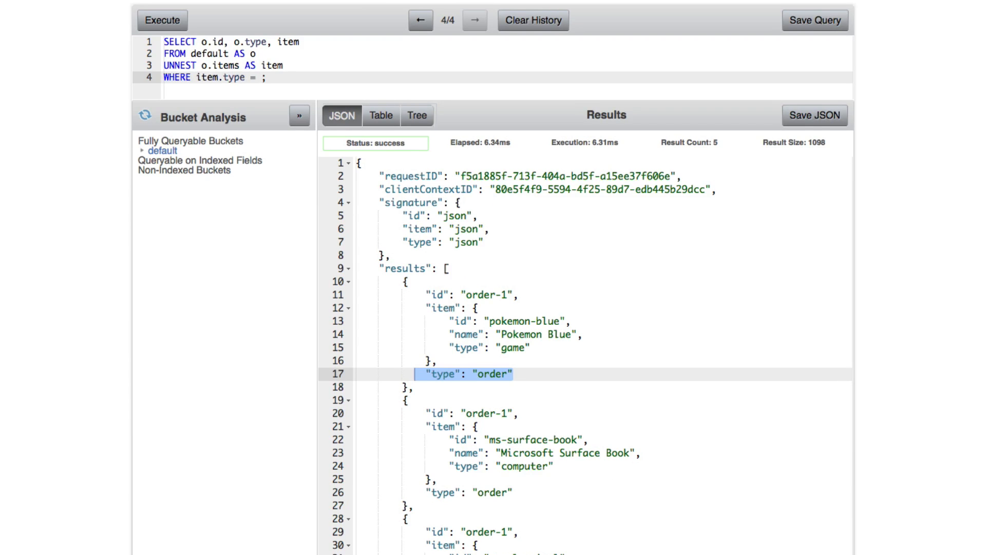
text('game')
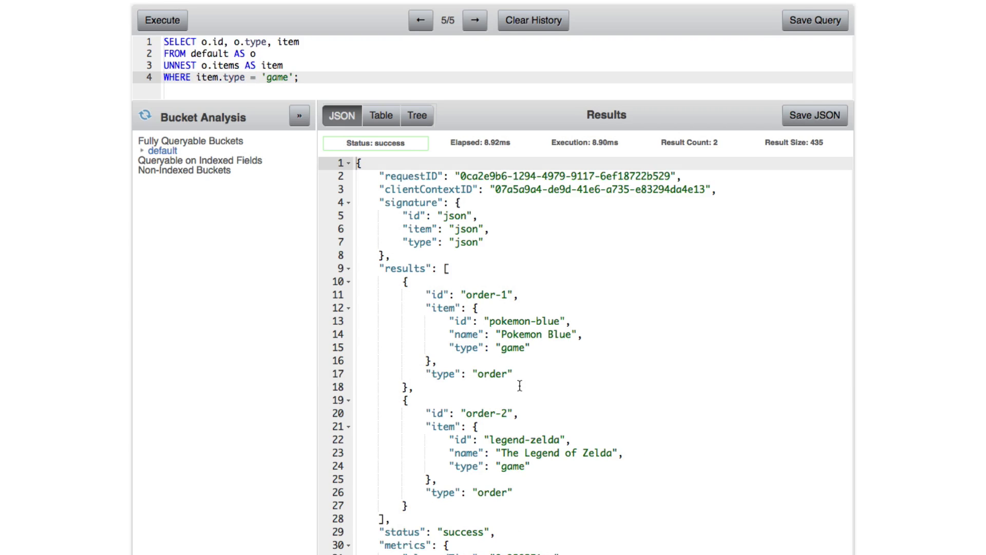
mouse_move(503, 362)
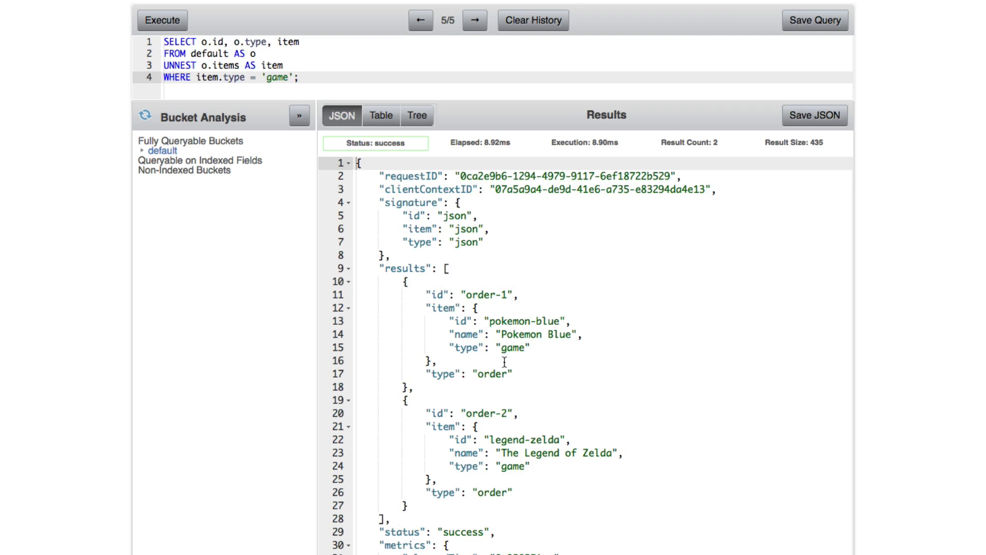
mouse_move(364, 294)
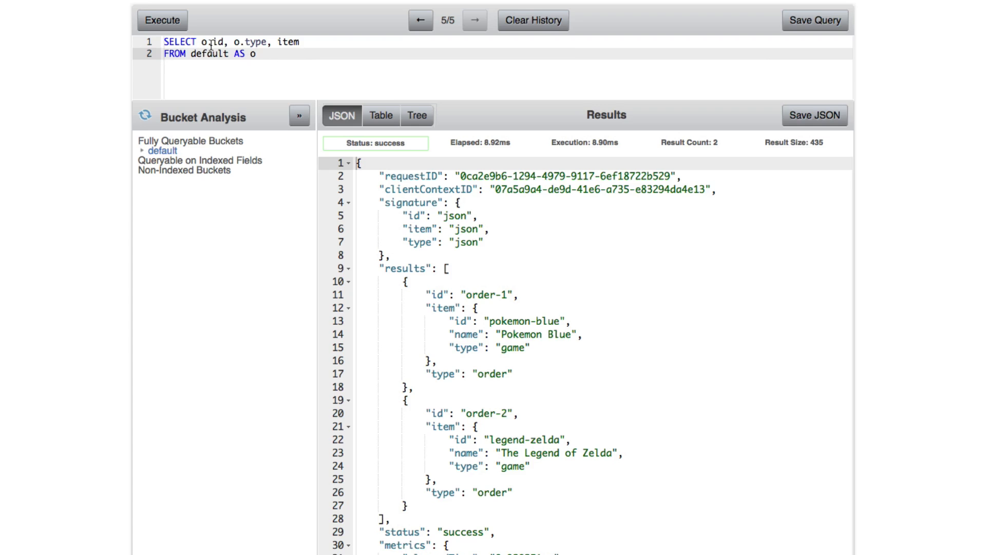
- Drop item from the select list and start ARRAY item FOR item IN o.items
key(Return)
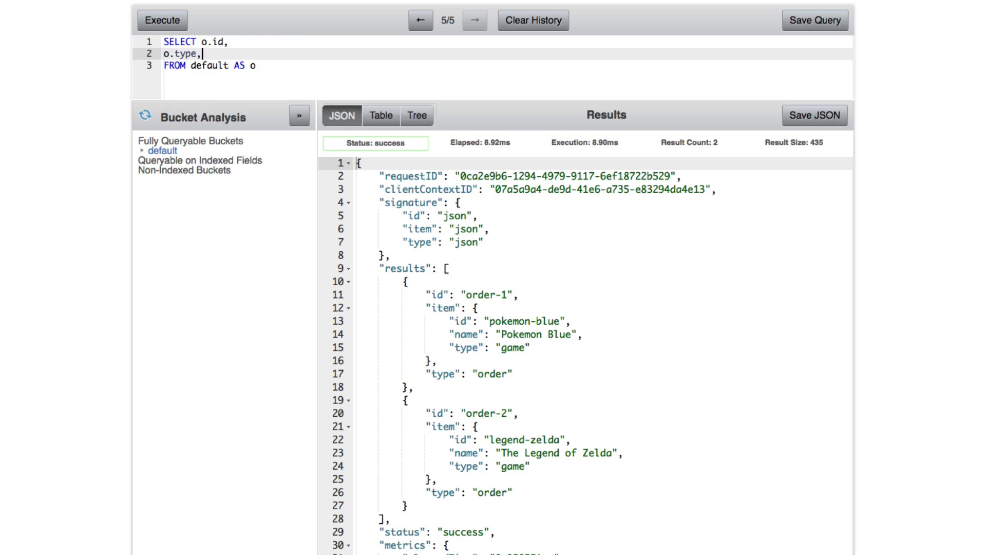
key(Enter)
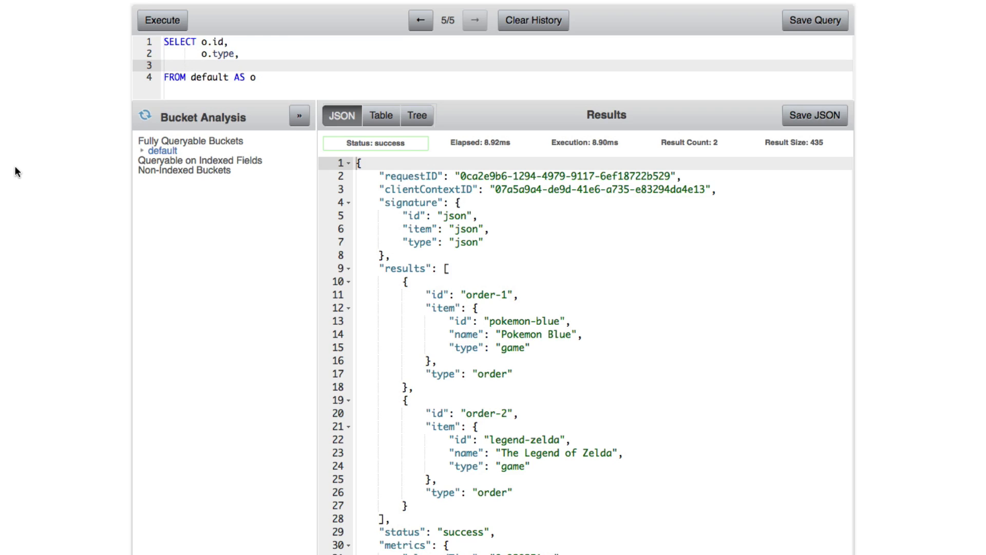
text(ARRAY)
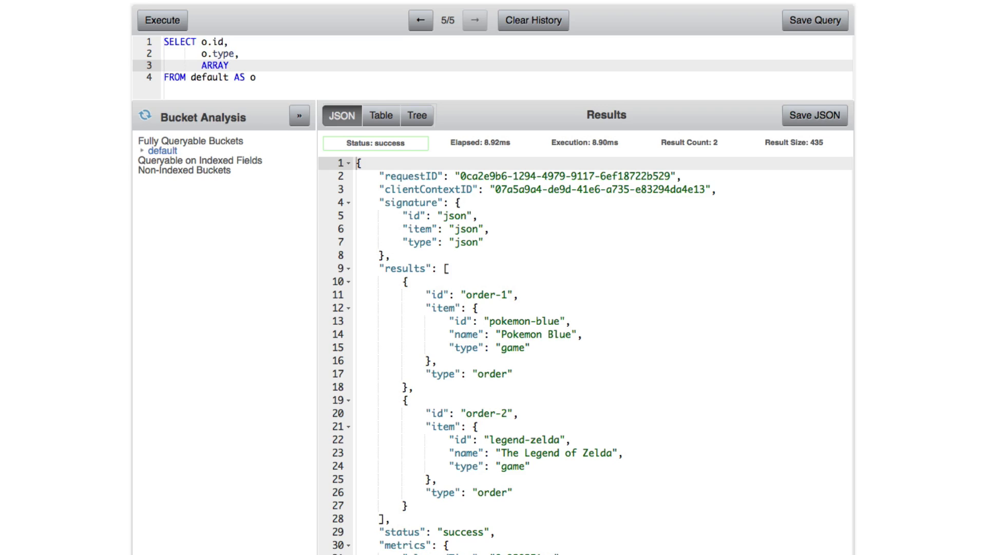
text(item)
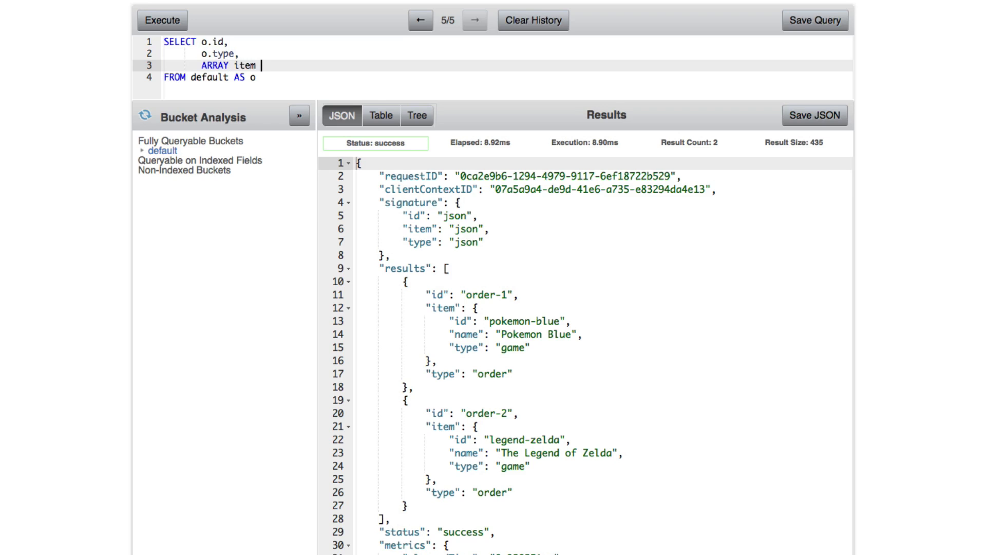
text(FOR item IN)
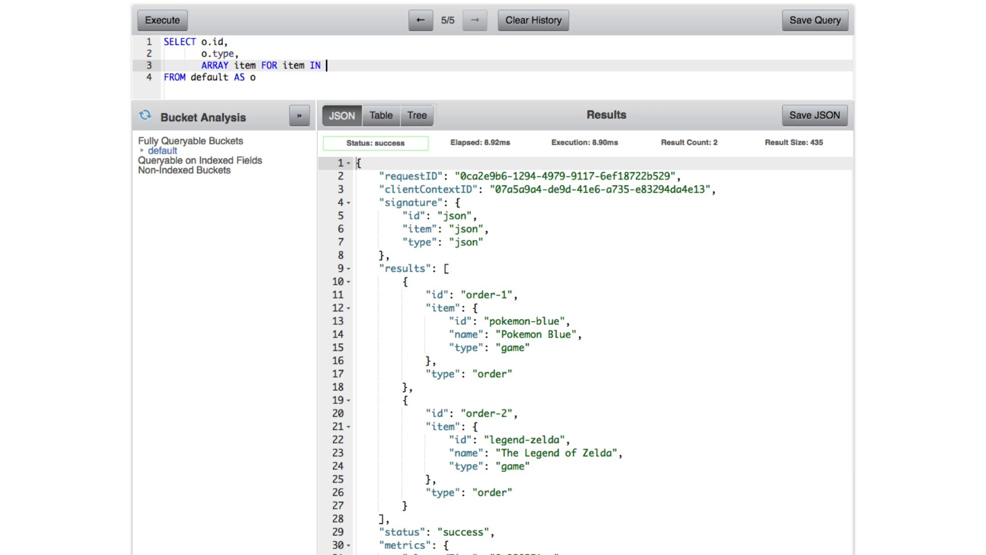
text(o.it)
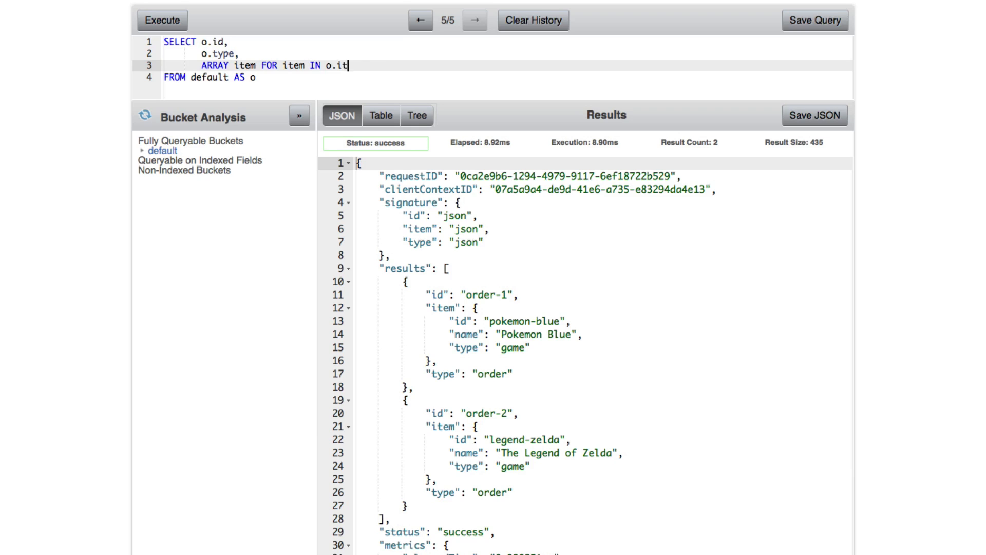
text(ems)
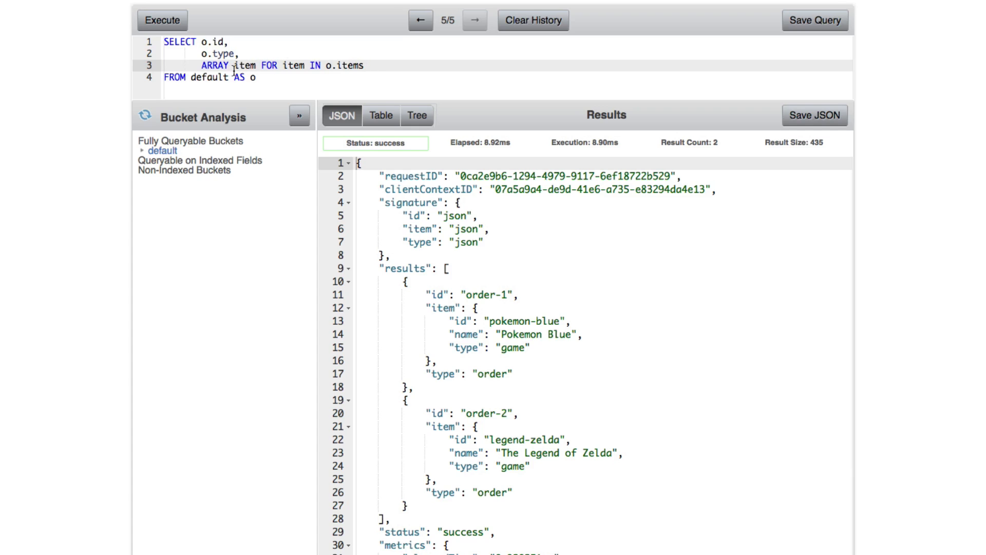
mouse_move(58, 129)
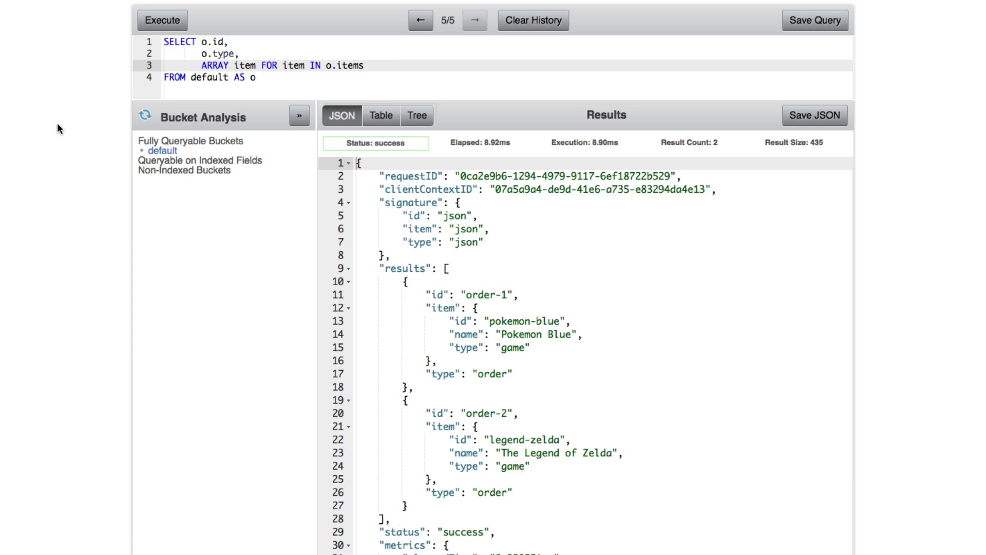
- Complete the array expression with WHEN item.type = 'game' END AS item
text(WHEN)
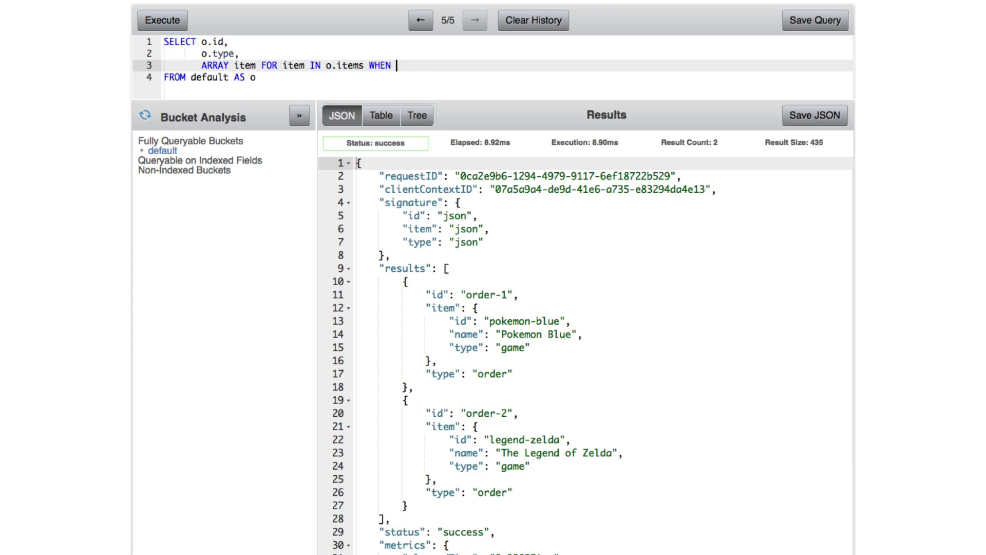
text(item.type)
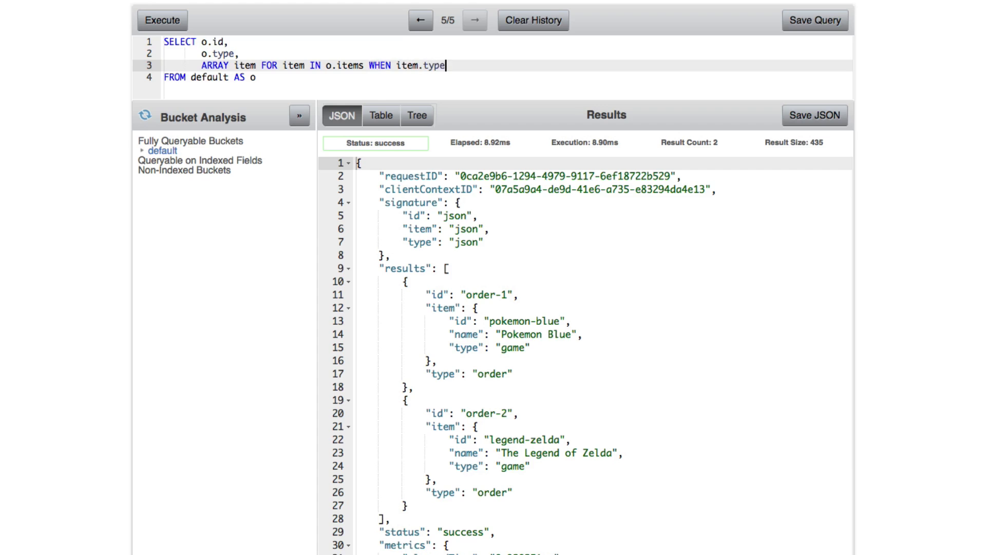
text(= ')
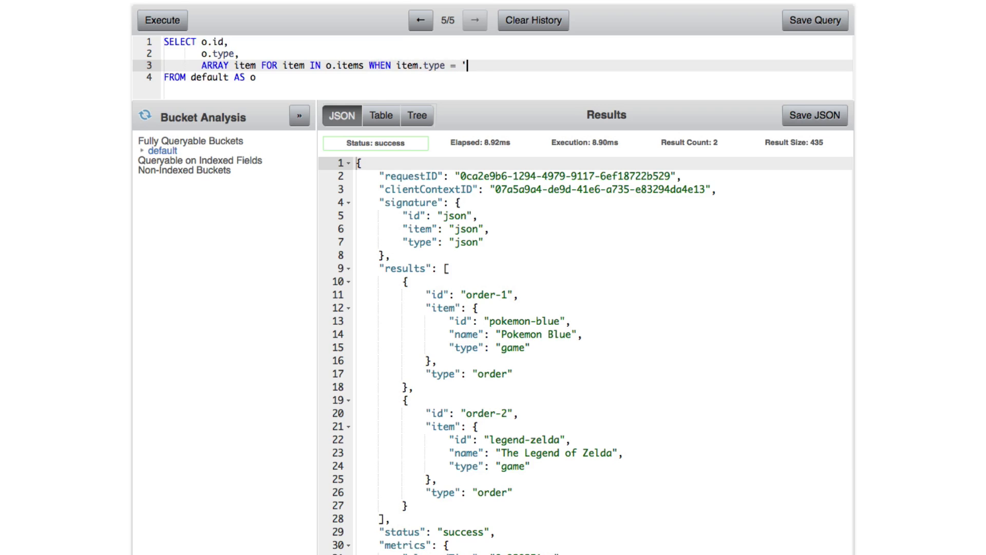
text(game)
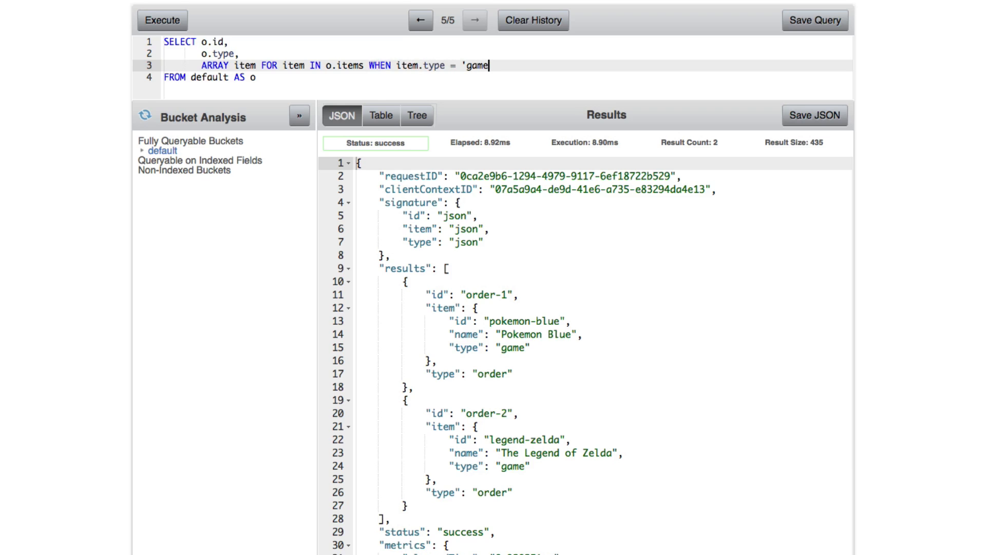
text(END)
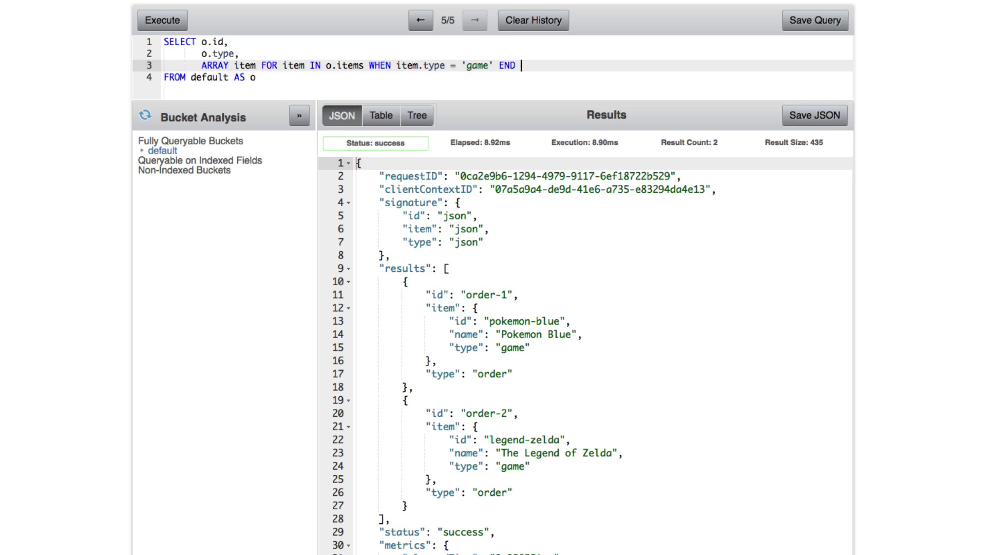
text(AS item)
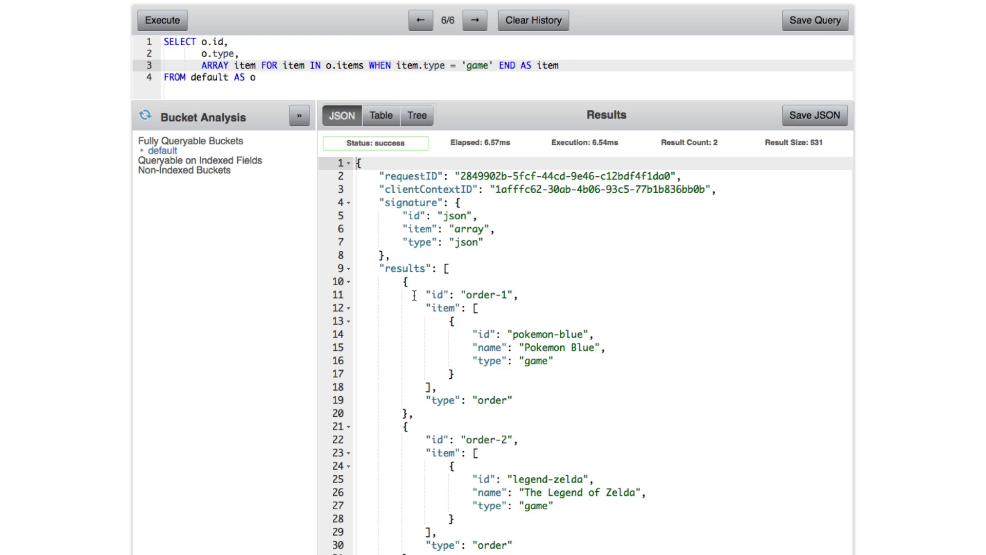
mouse_move(436, 359)
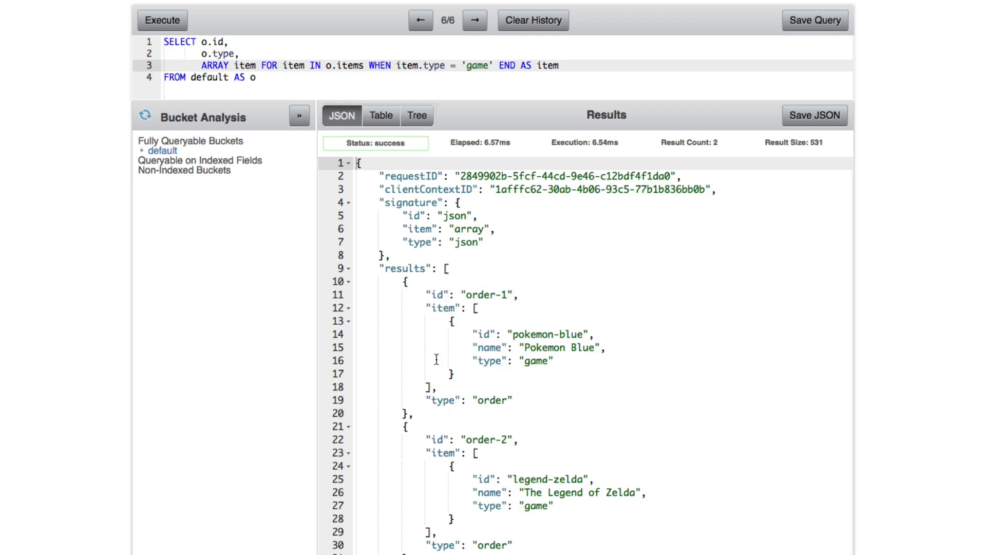
mouse_move(437, 378)
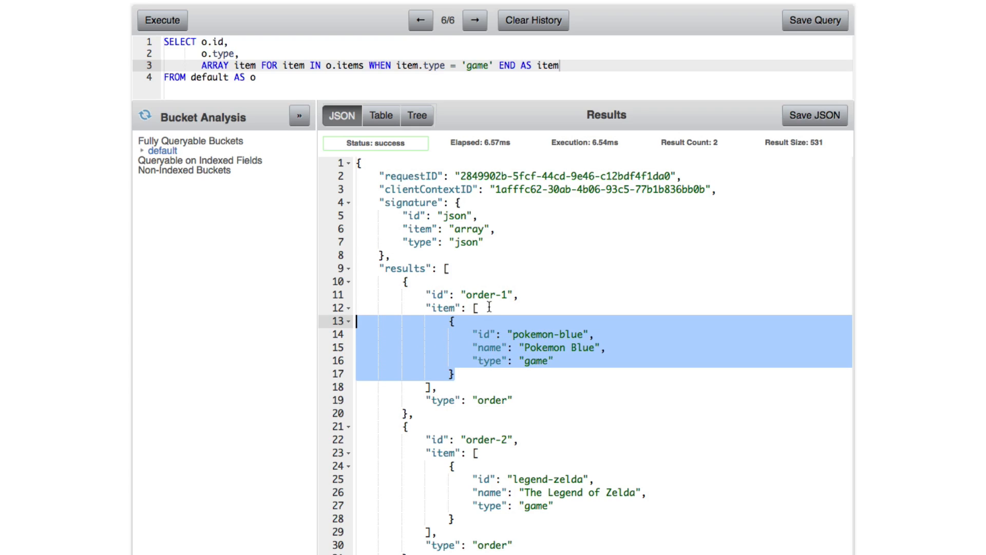
mouse_move(586, 351)
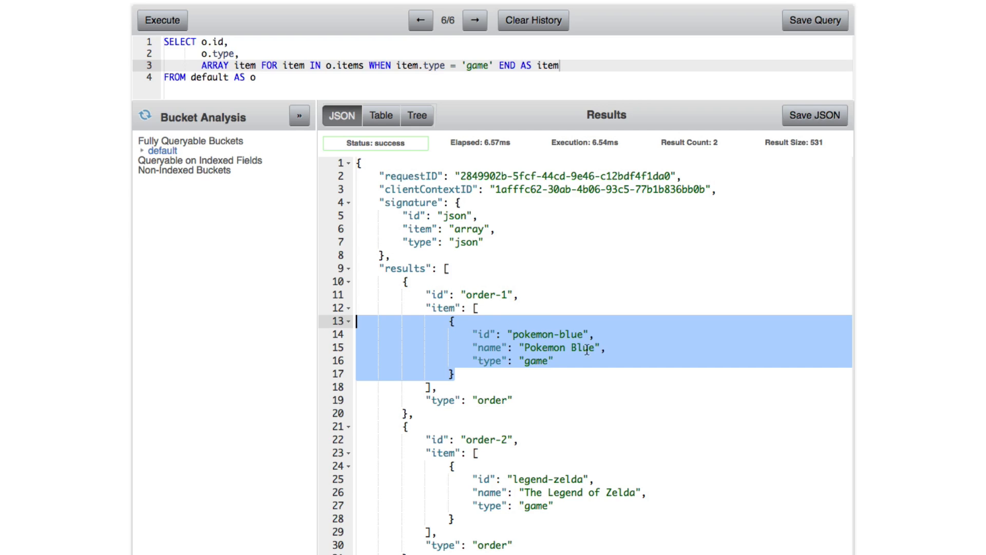
mouse_move(550, 351)
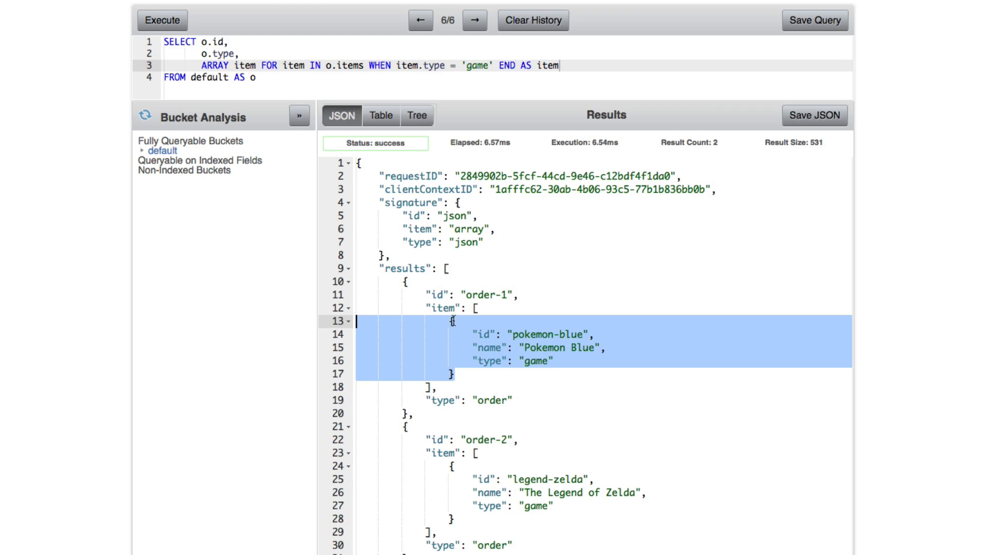
mouse_move(532, 355)
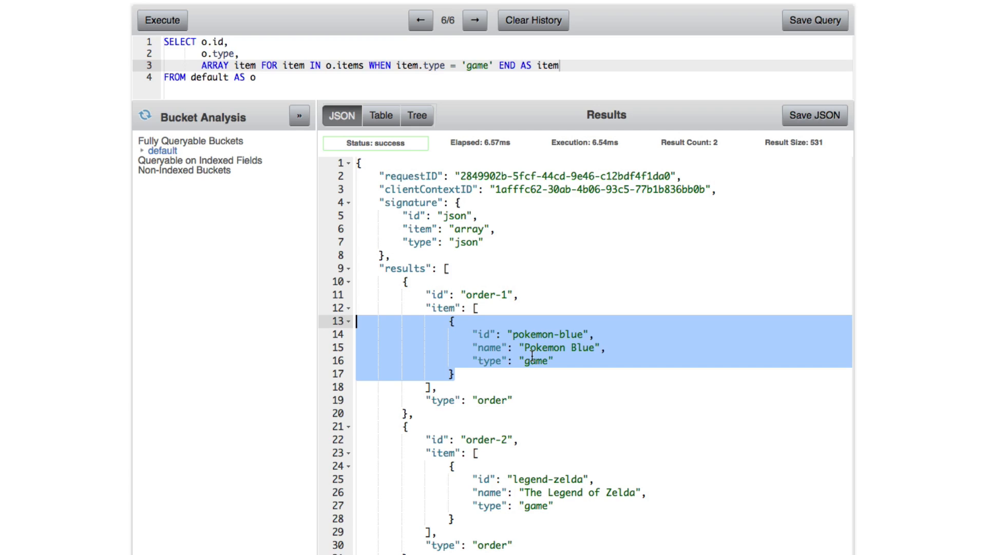
mouse_move(266, 72)
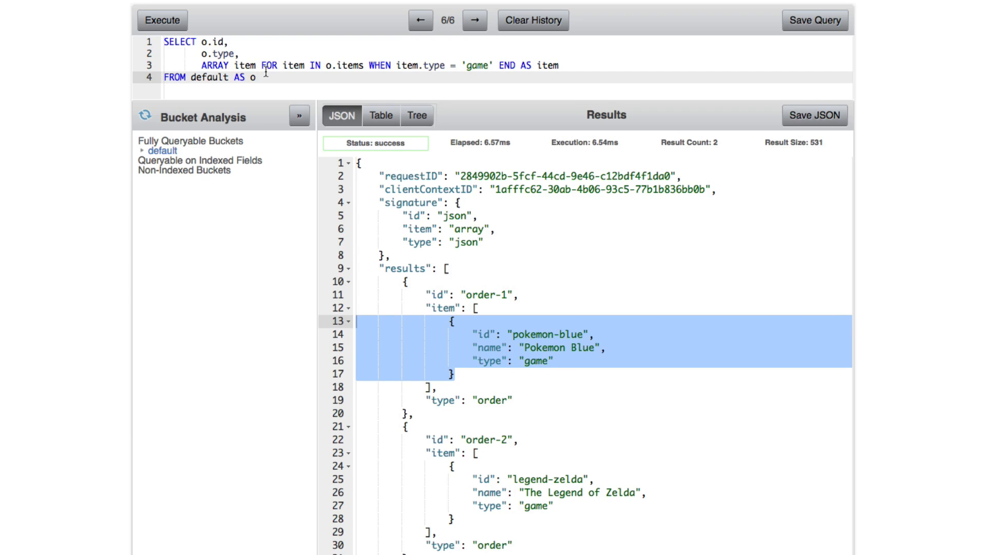
mouse_move(574, 65)
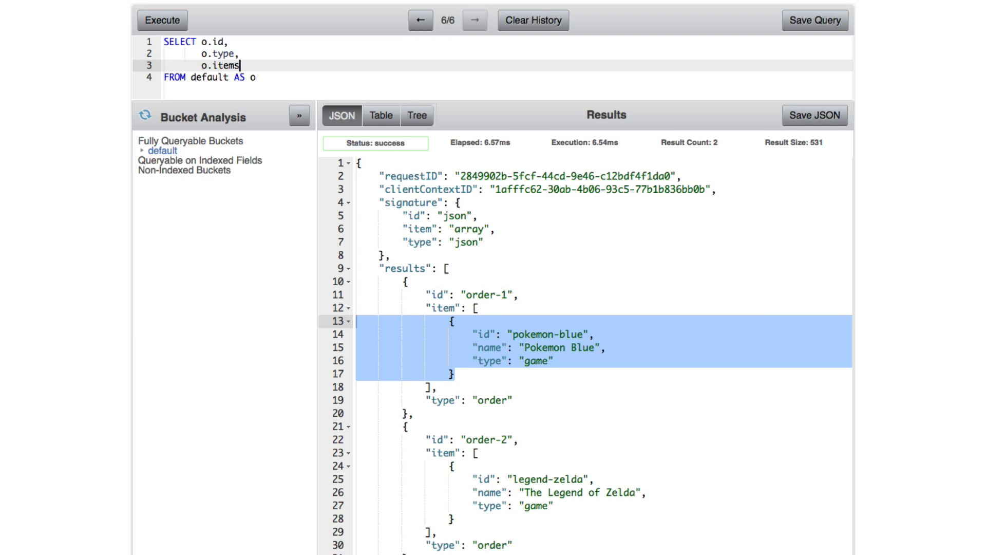
- Add WHERE ANY item IN o.items SATISFIES item.type = 'game' END; below FROM default AS o
click(258, 78)
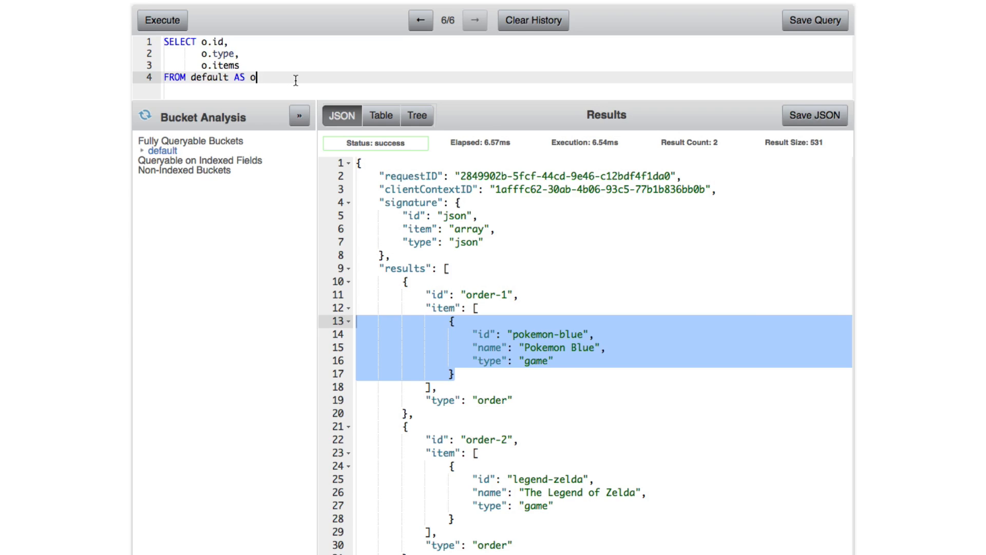
key(Return)
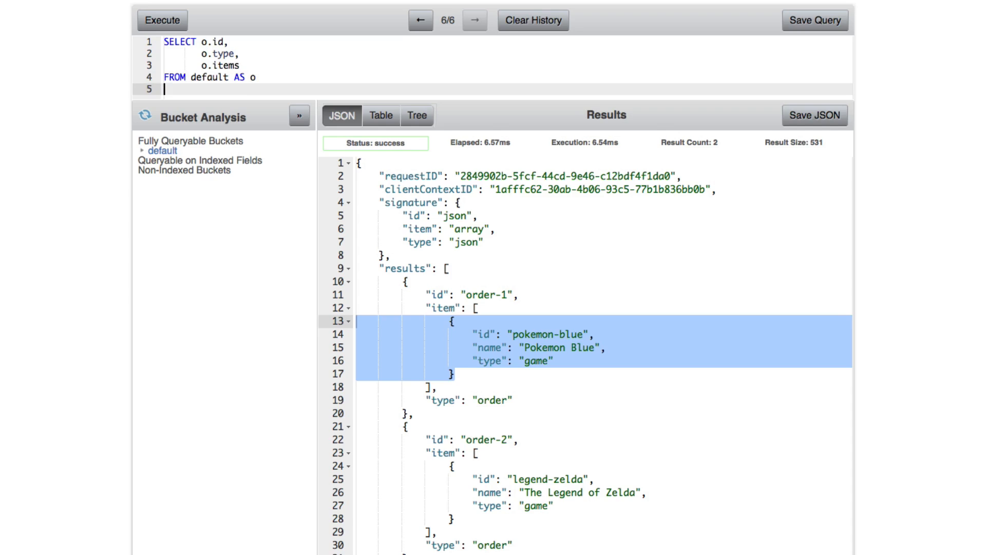
text(WHERE)
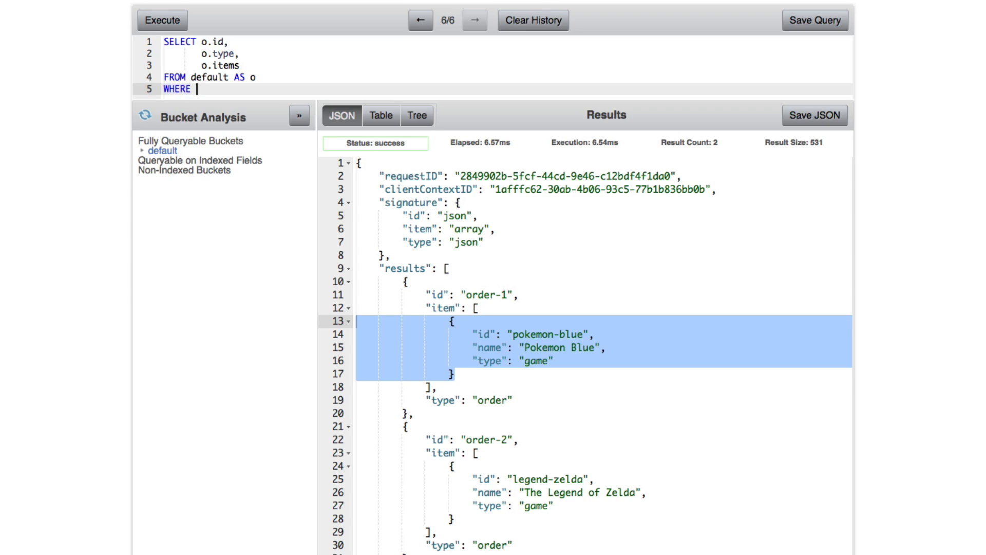
text(ANY item)
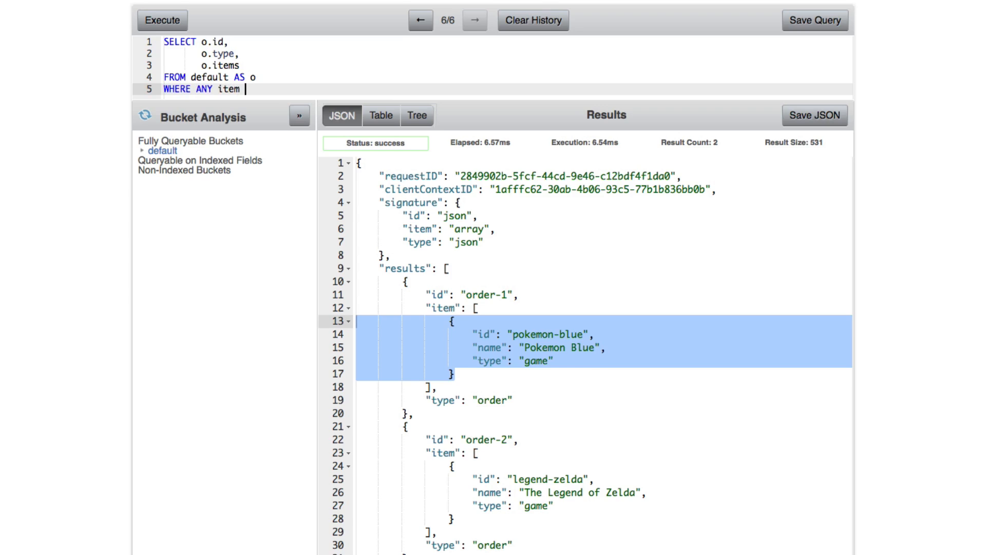
text(IN o.)
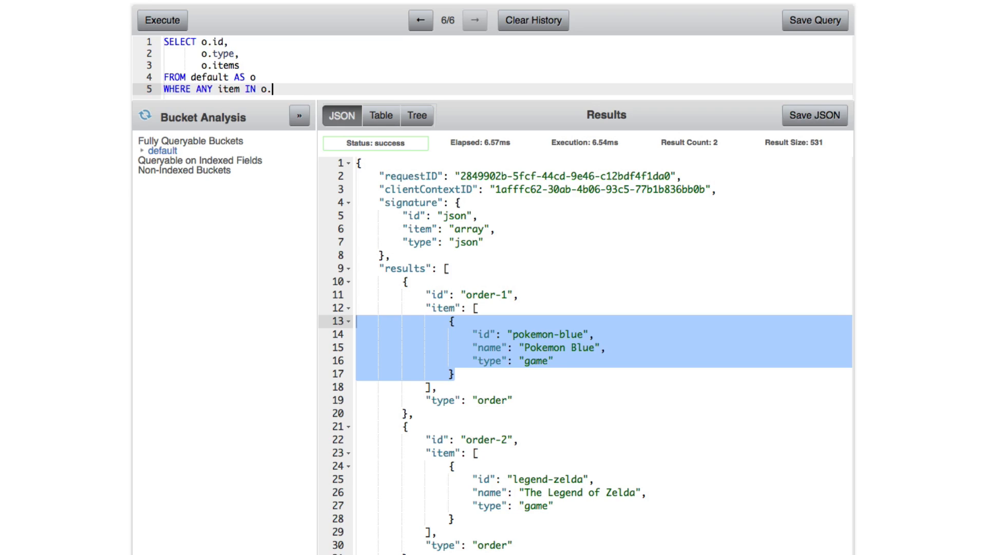
text(items S)
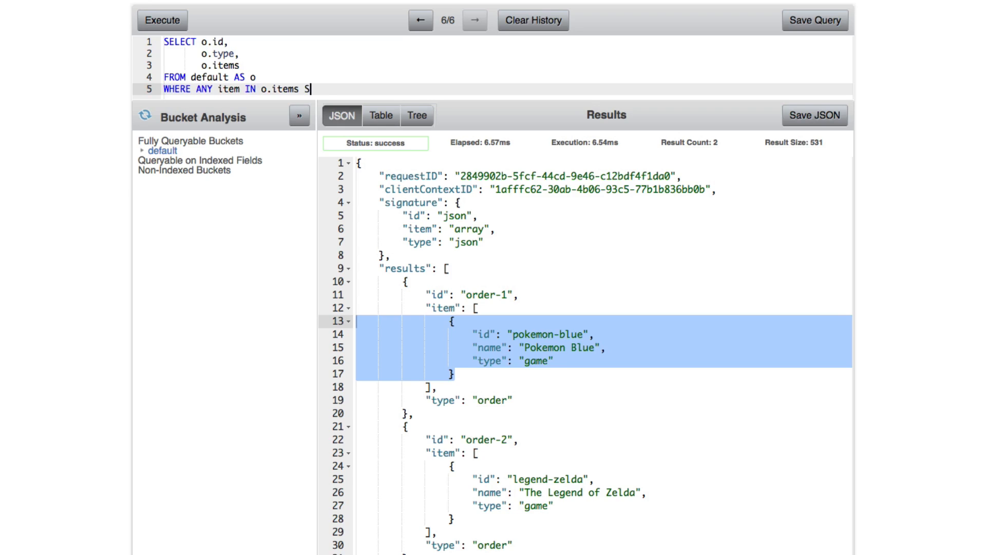
text(ATISFIES item.)
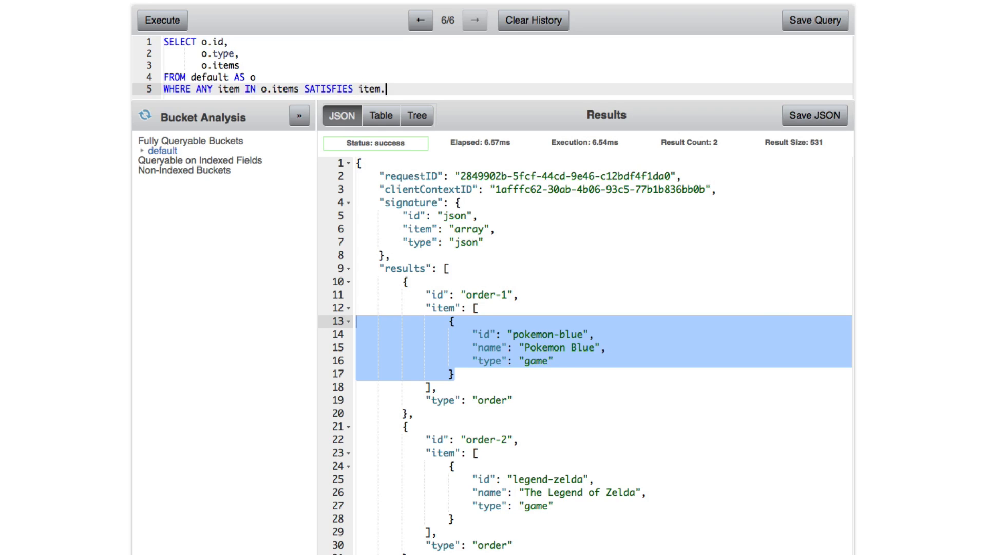
text(type =)
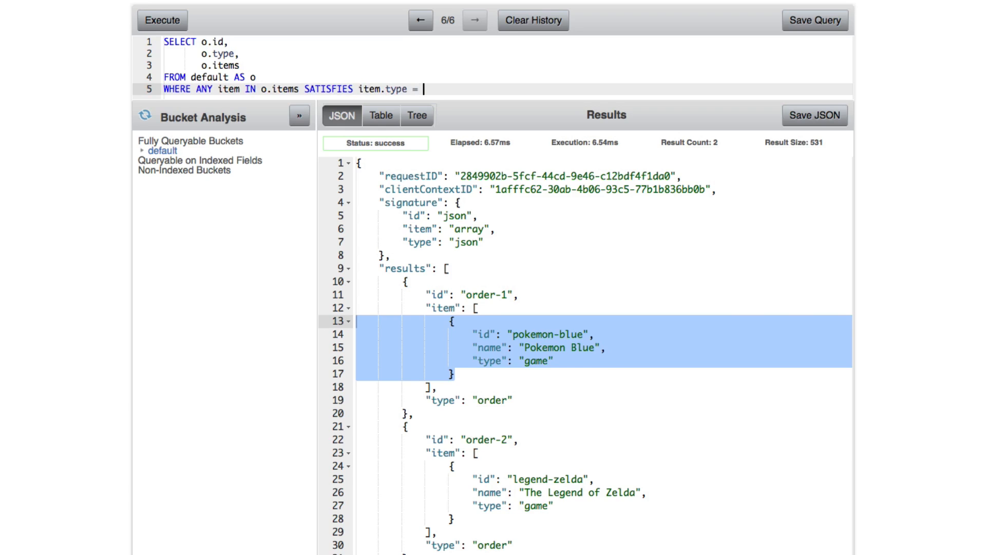
text('game';)
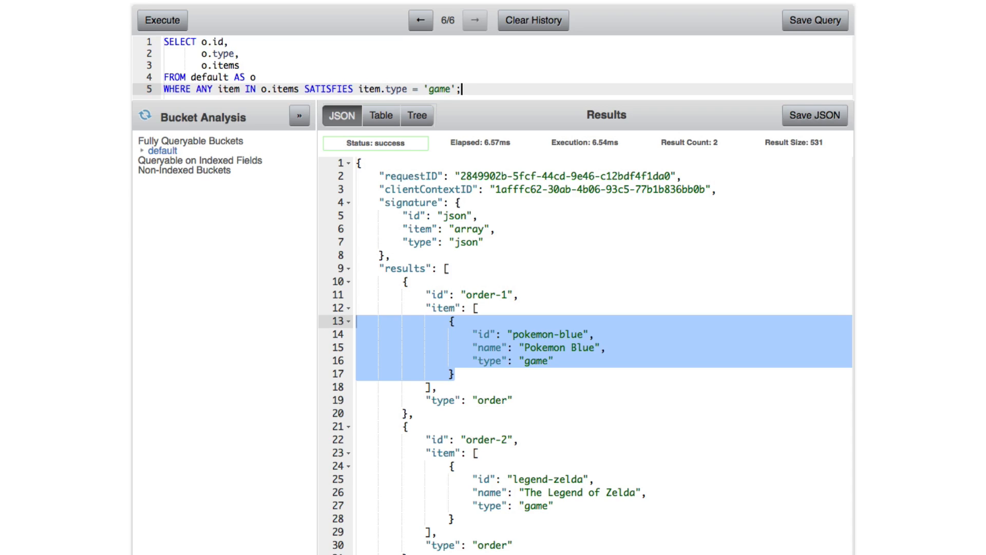
text(END)
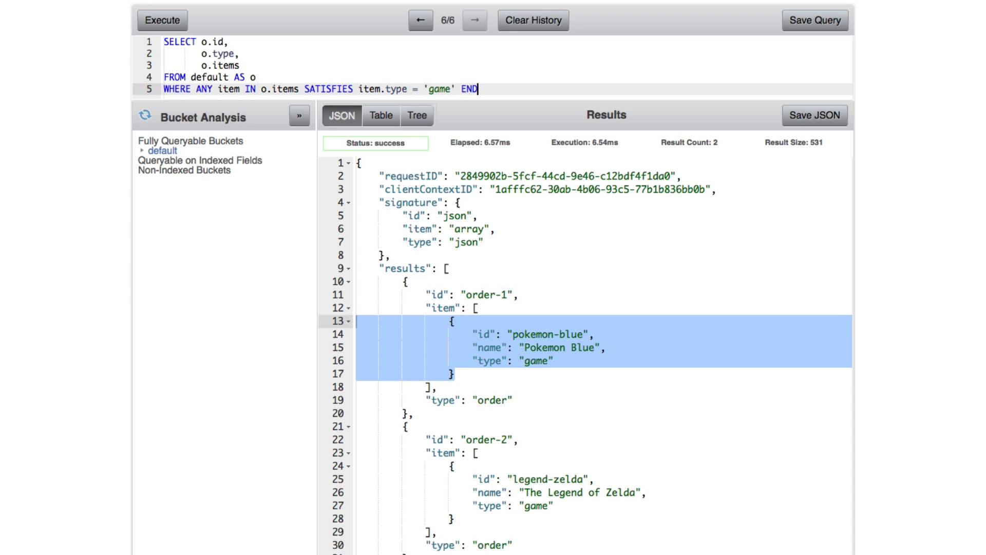
text(;)
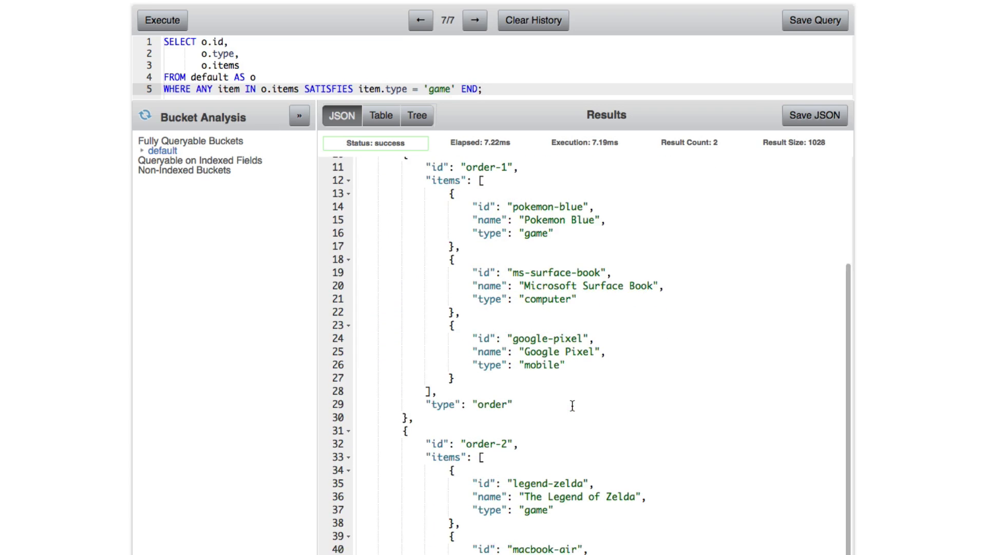
- Review the game-filter results, then change the filter value from 'game' to 'mobile'
scroll(up, 3)
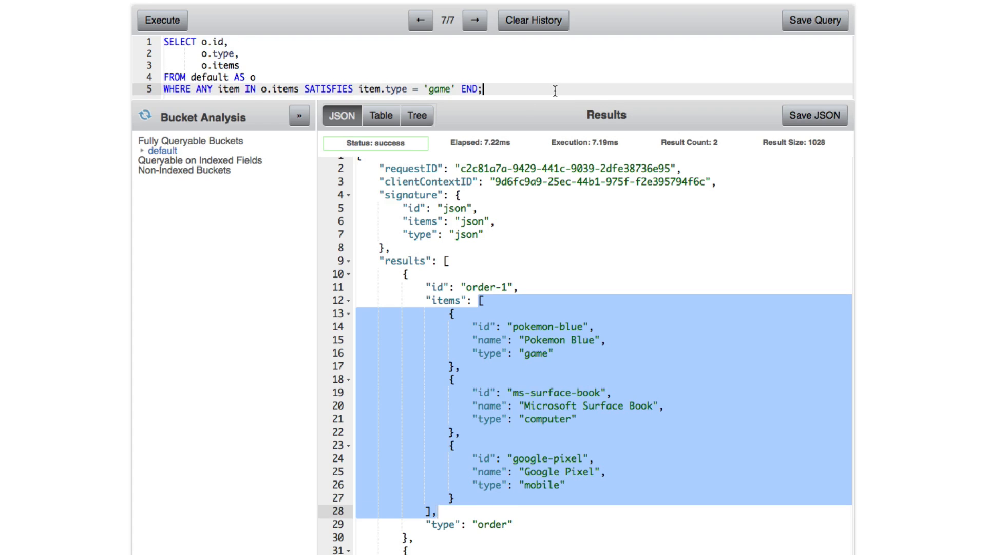
mouse_move(437, 88)
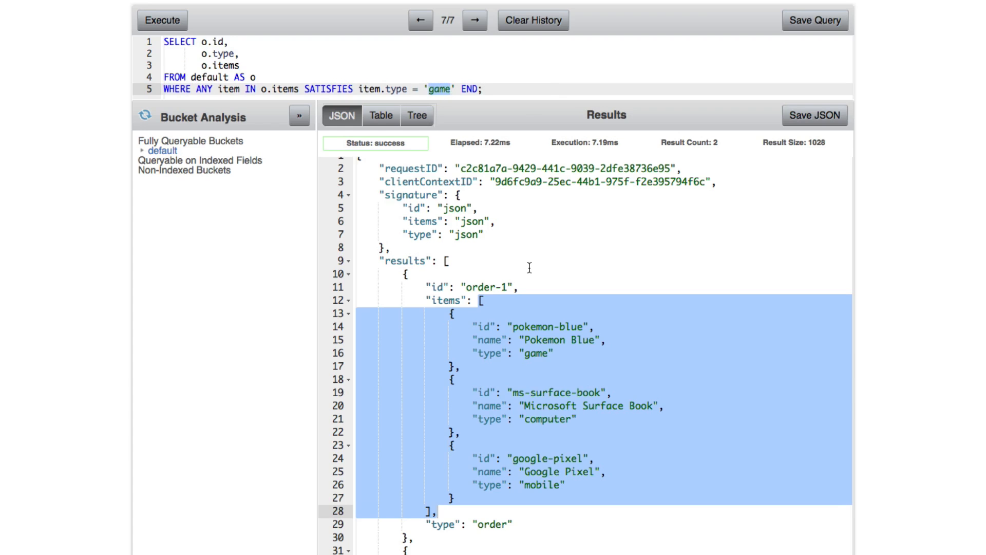
text(mobile)
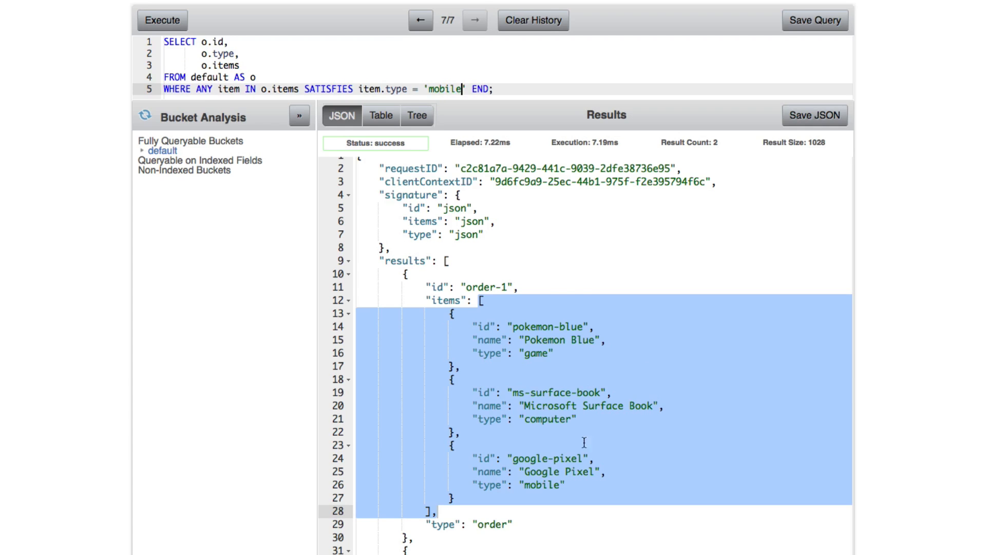
mouse_move(490, 244)
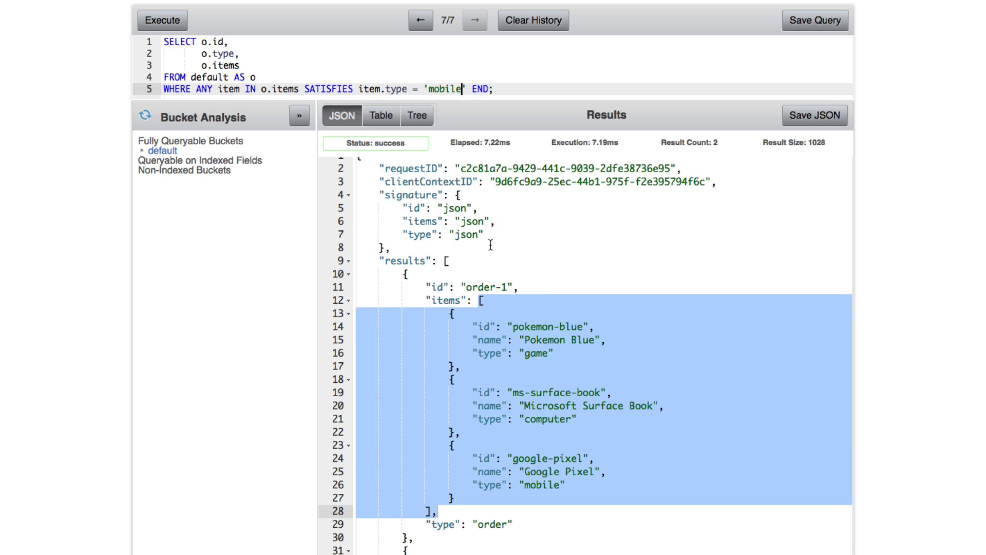
- Run the mobile filter, returning only order-1, then select the WHERE clause for deletion
click(162, 20)
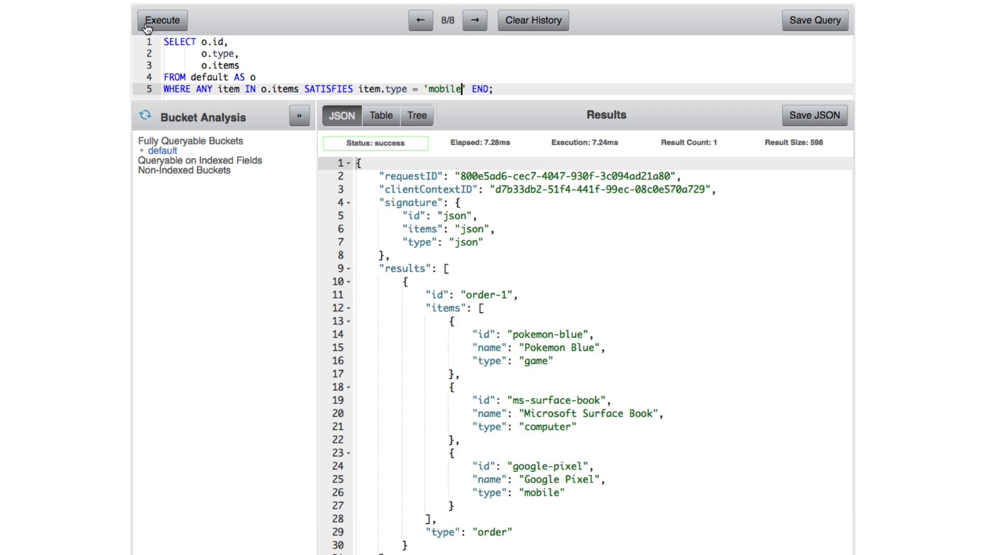
mouse_move(591, 372)
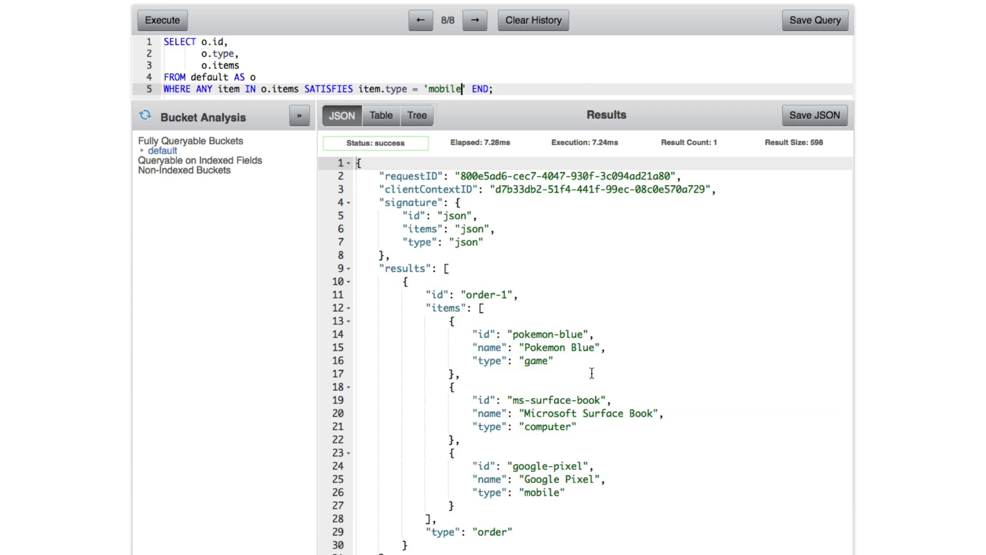
mouse_move(527, 485)
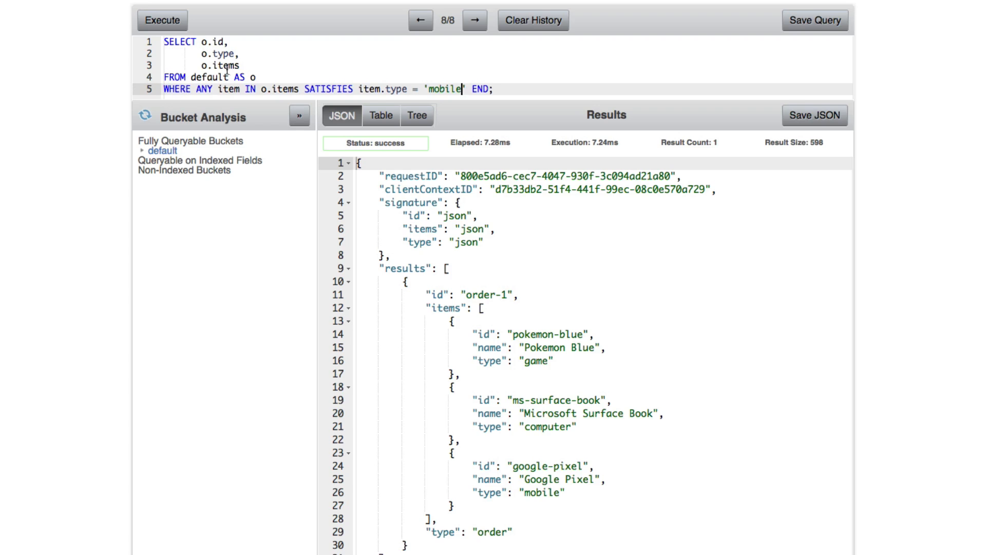
mouse_move(296, 88)
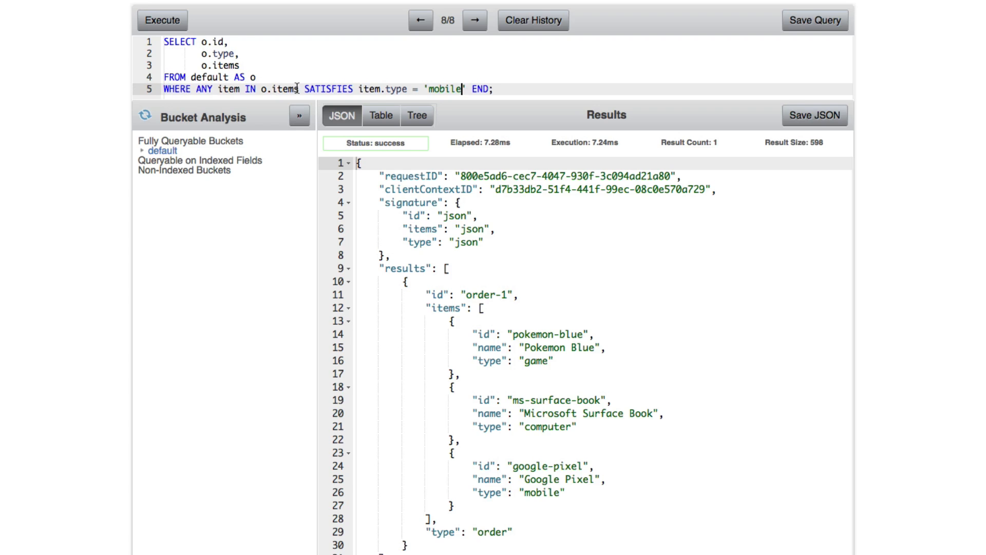
double_click(280, 89)
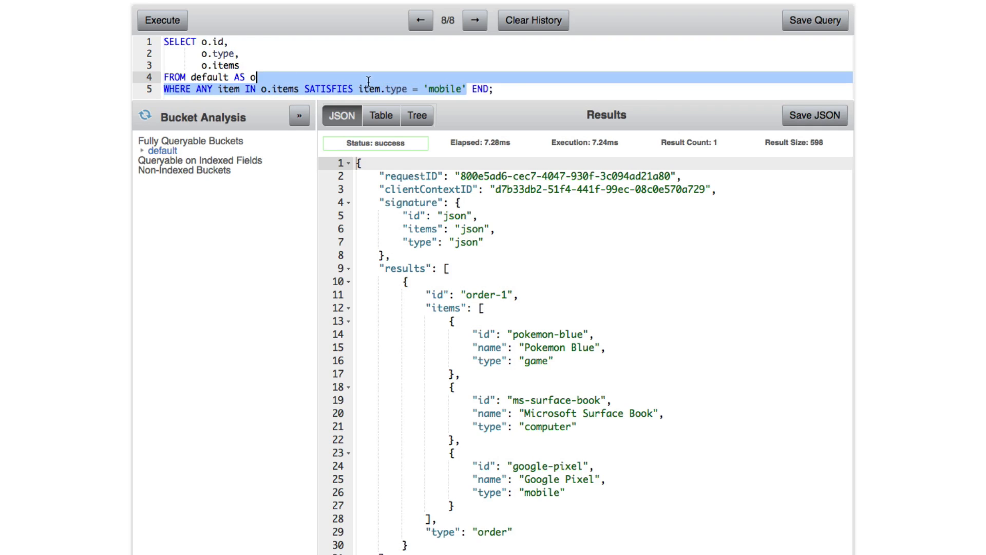
click(204, 89)
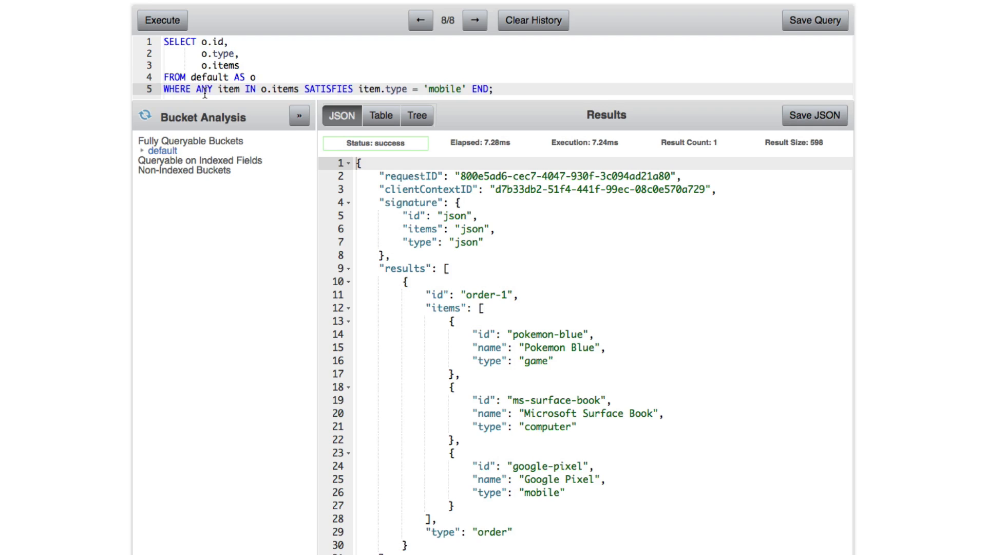
mouse_move(493, 65)
text(;)
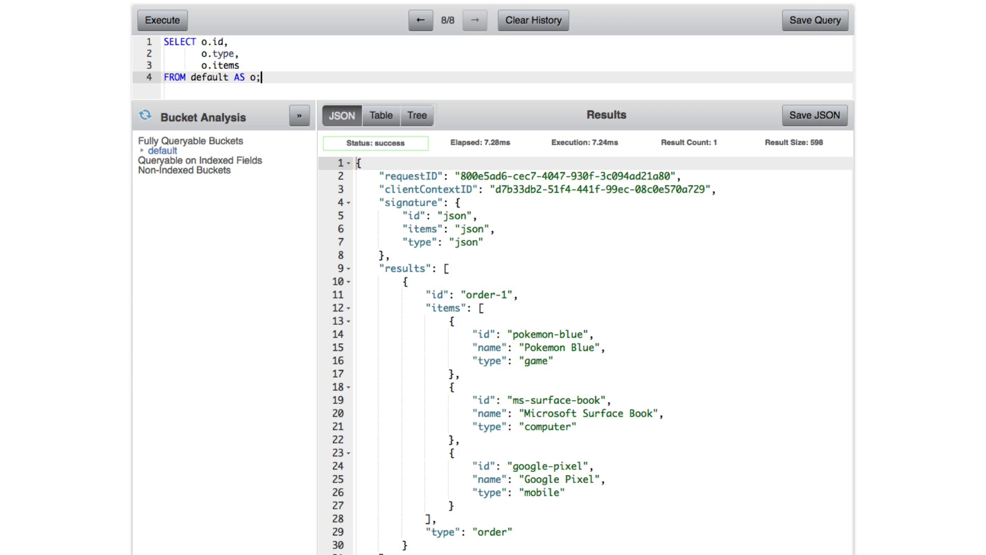
- Change o.items to o.items[*].name and run the query to list item names
click(241, 66)
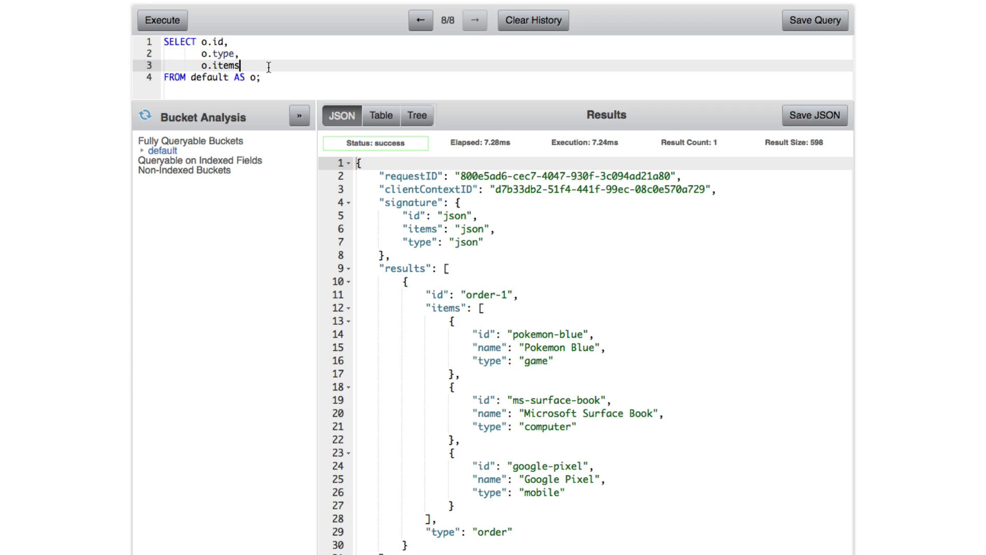
text([*])
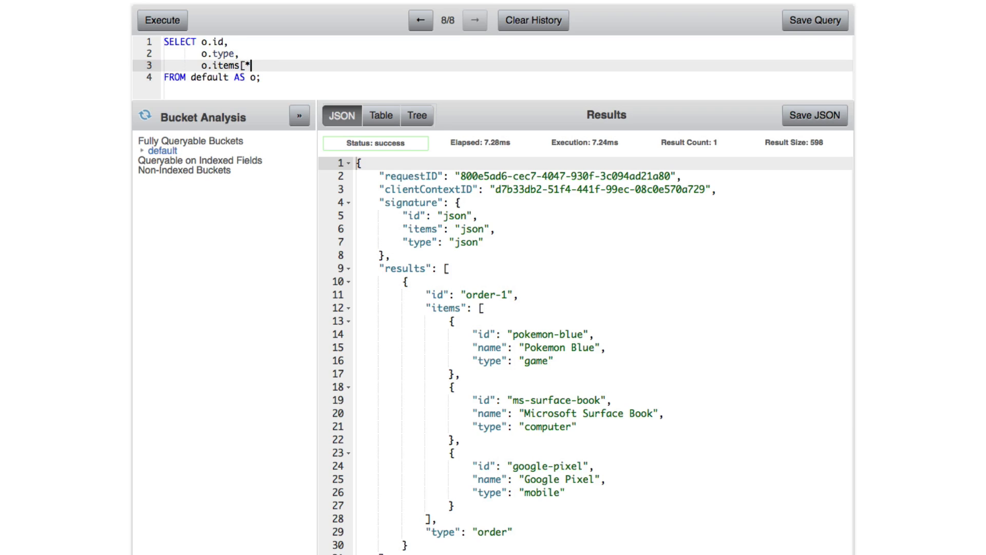
text(])
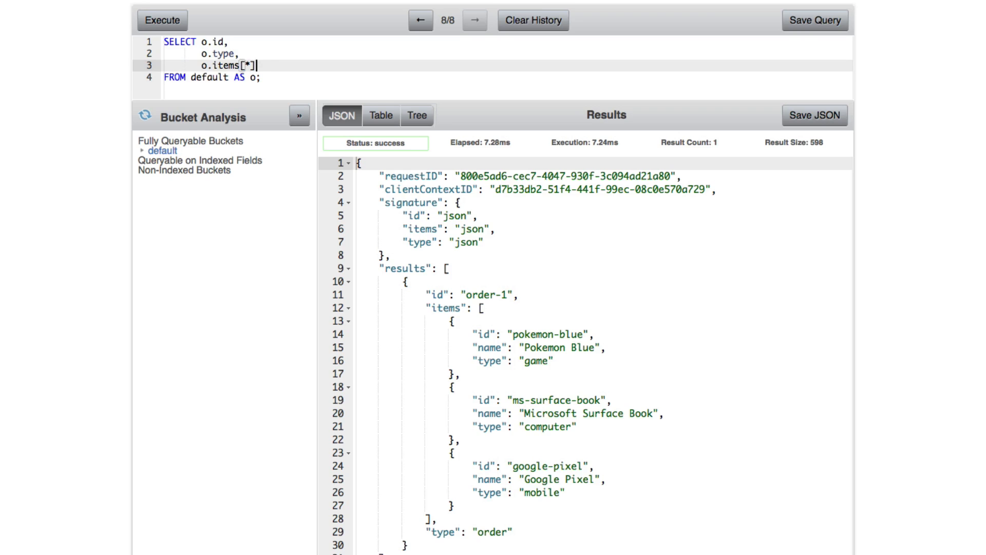
text(.)
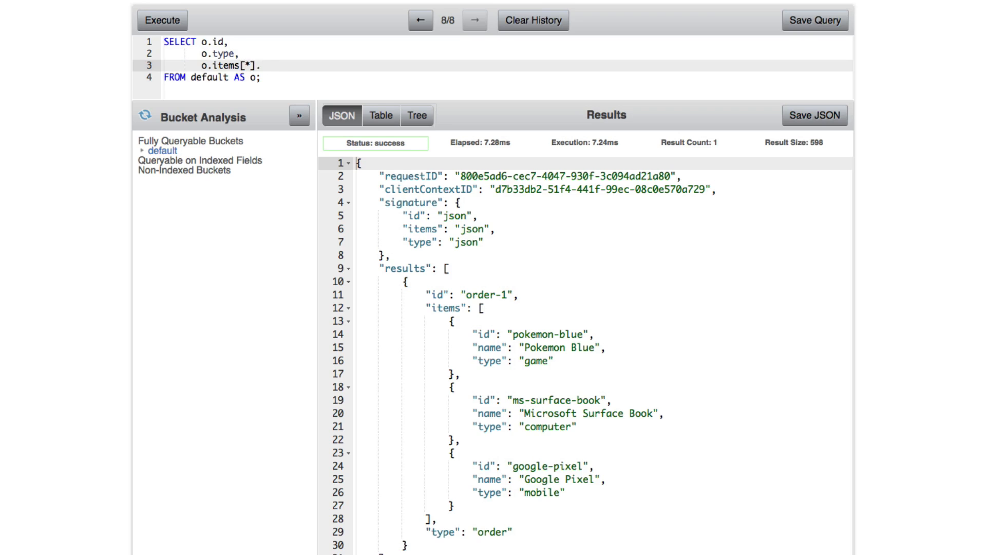
text(name)
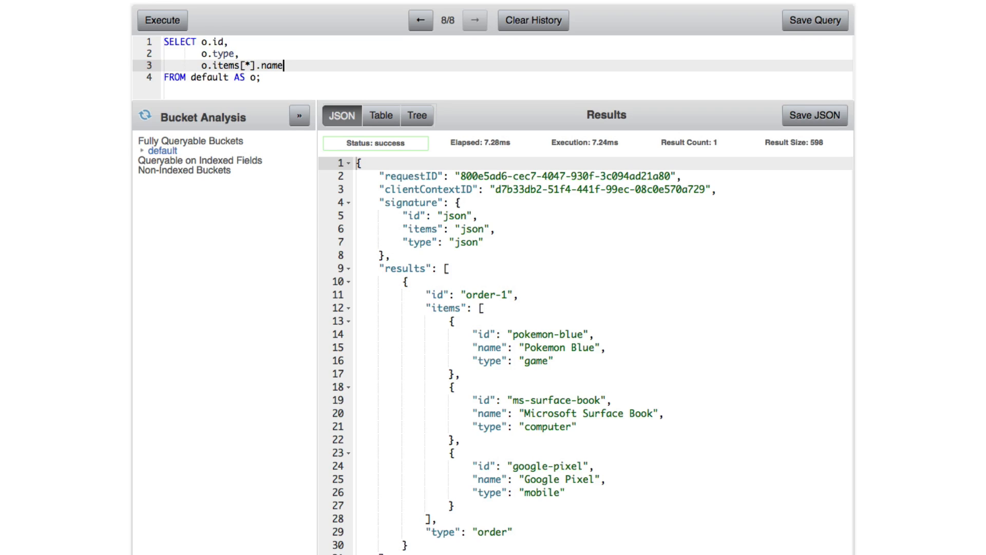
click(161, 19)
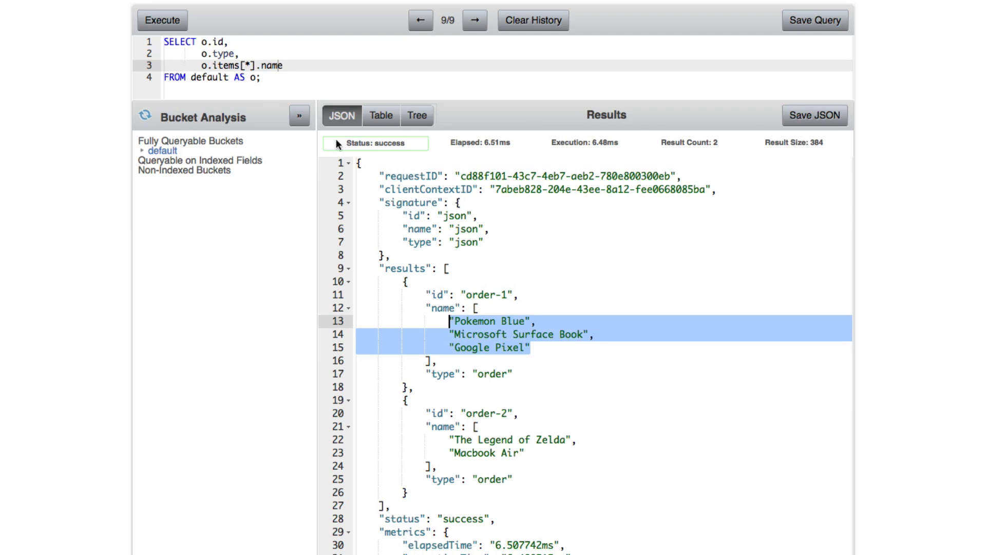
mouse_move(297, 67)
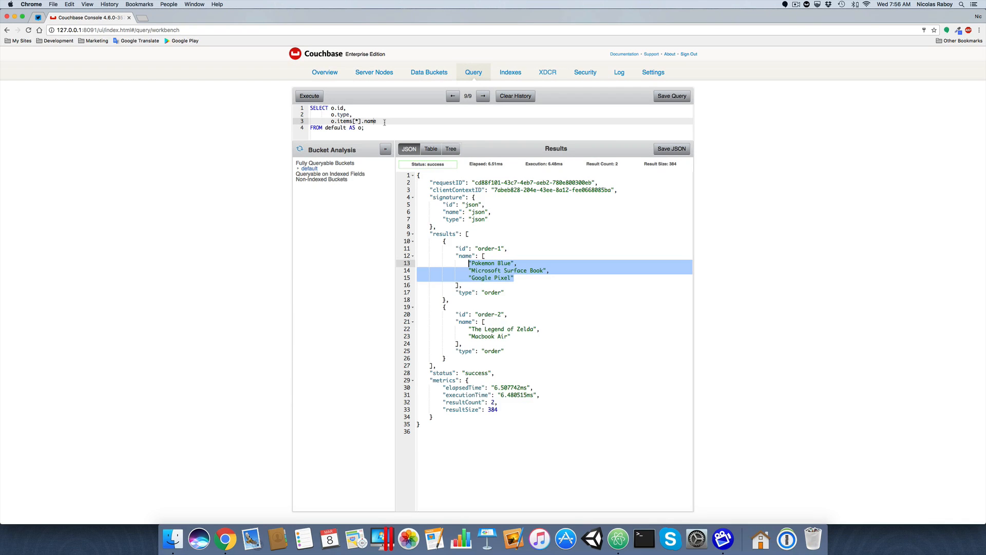
mouse_move(303, 230)
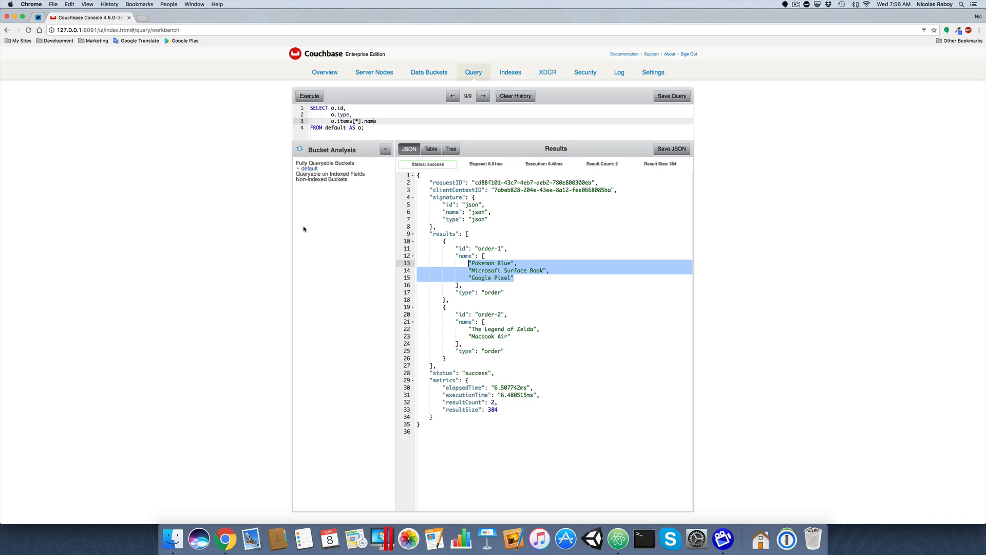
mouse_move(252, 244)
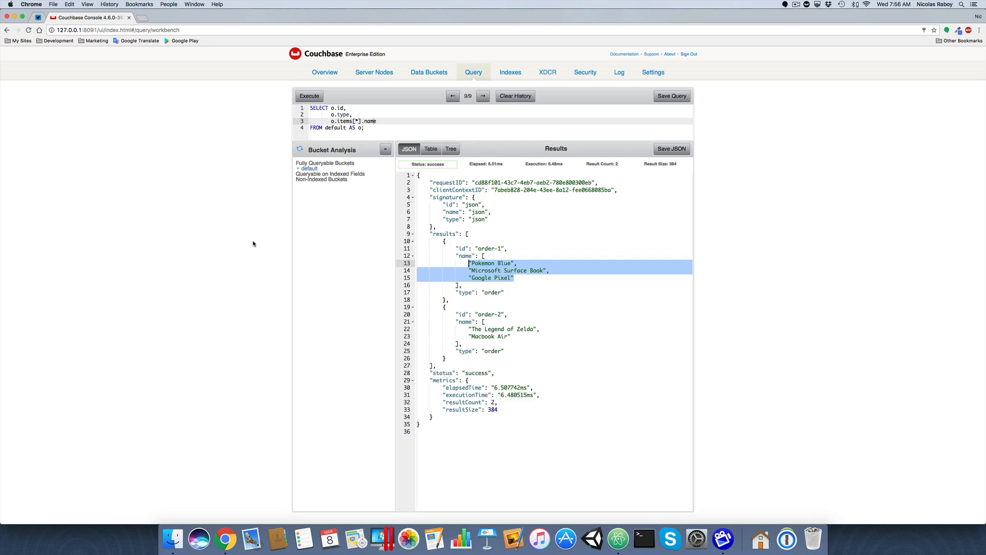